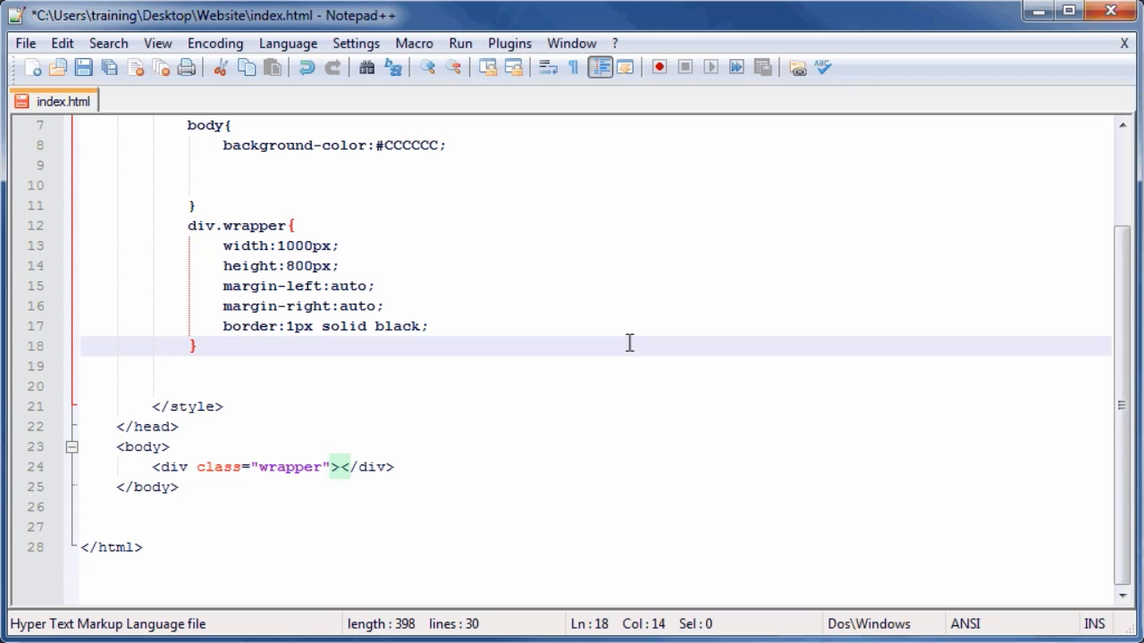
{"action": "mouse_move", "coordinate": [501, 348]}
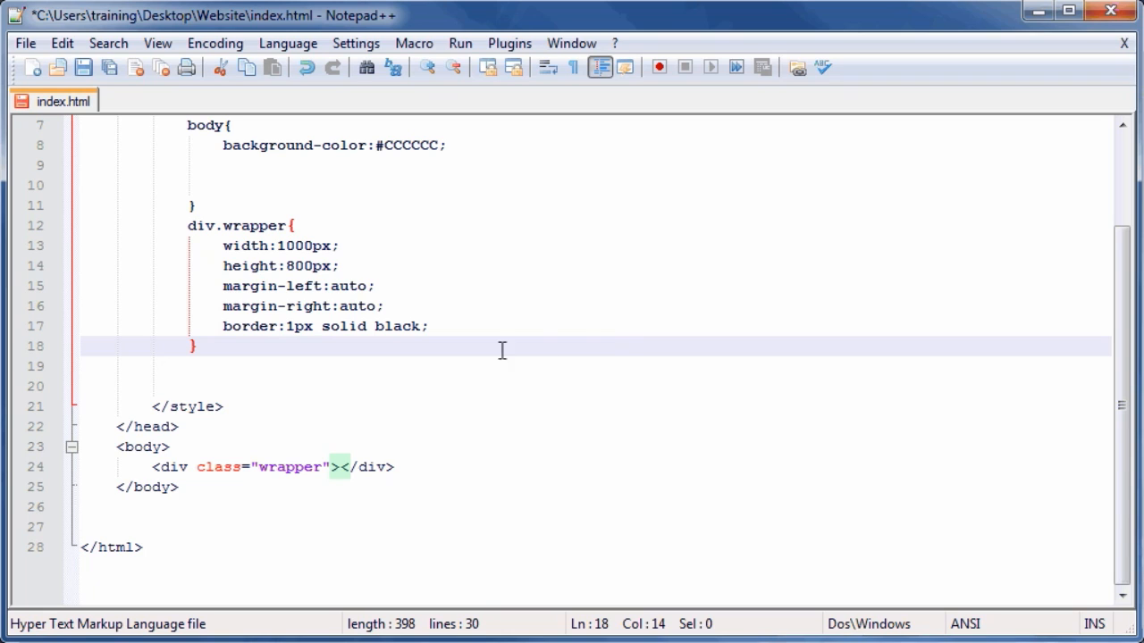
- Split the wrapper div so an empty line sits between its opening and closing tags
{"action": "key", "text": "Enter"}
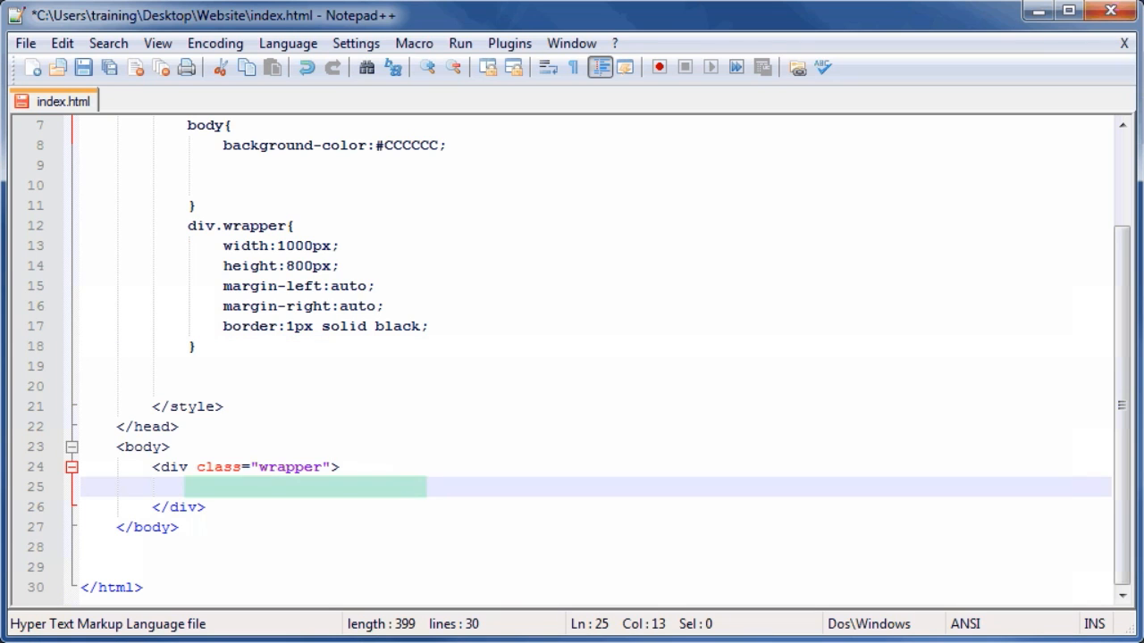
- Add <div class="banner"></div> inside the wrapper div
{"action": "type", "text": "<d"}
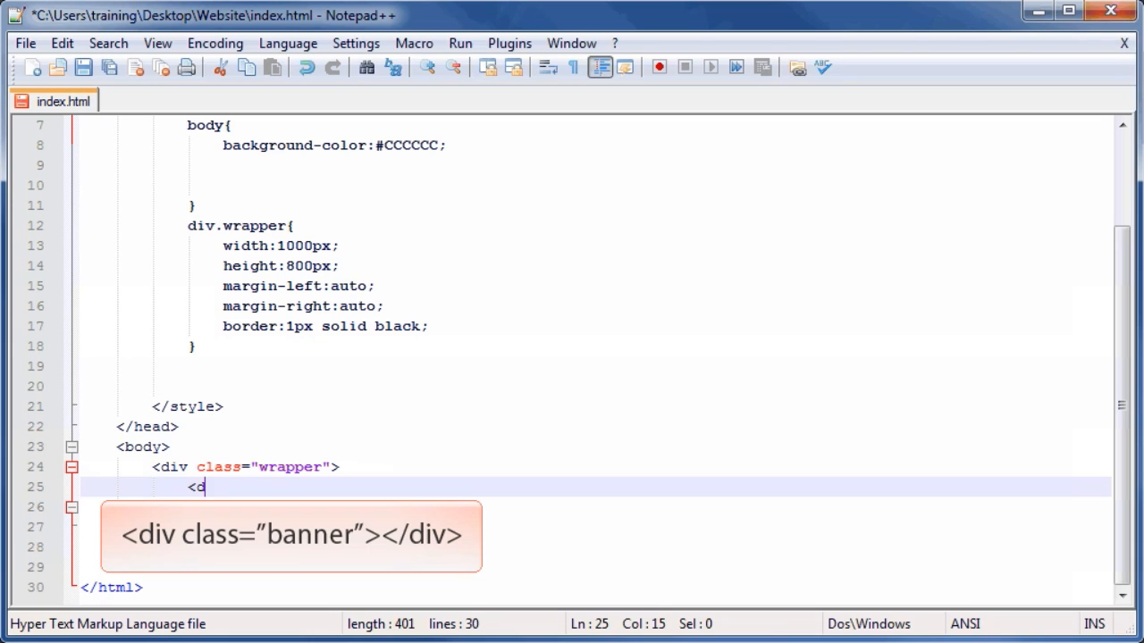
{"action": "type", "text": "iv c"}
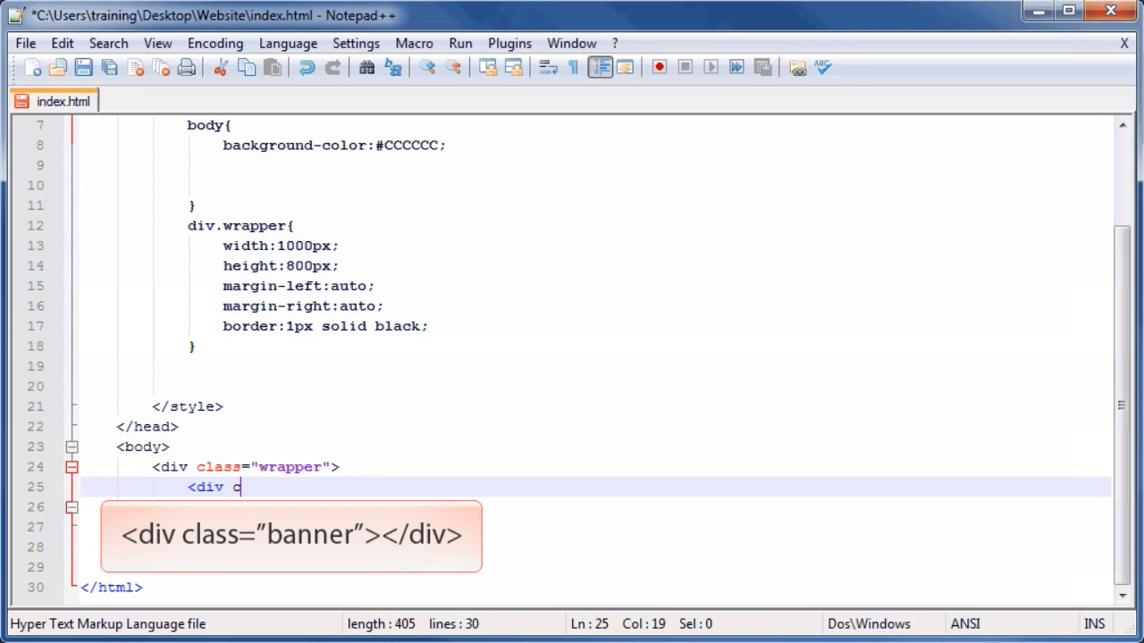
{"action": "type", "text": "las"}
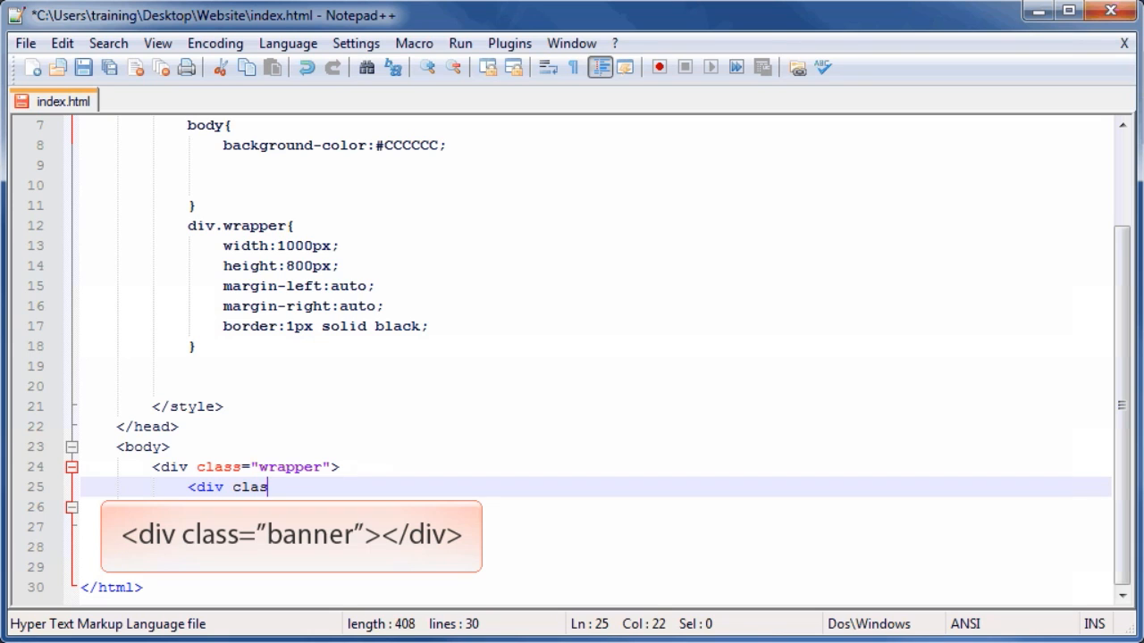
{"action": "type", "text": "s=\""}
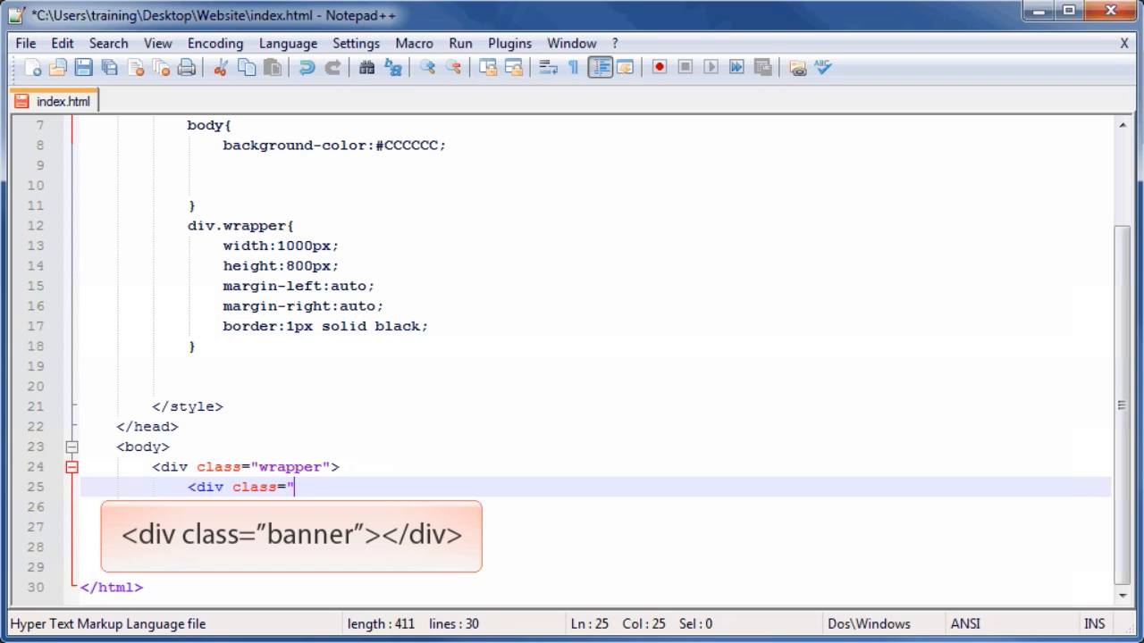
{"action": "type", "text": "ban"}
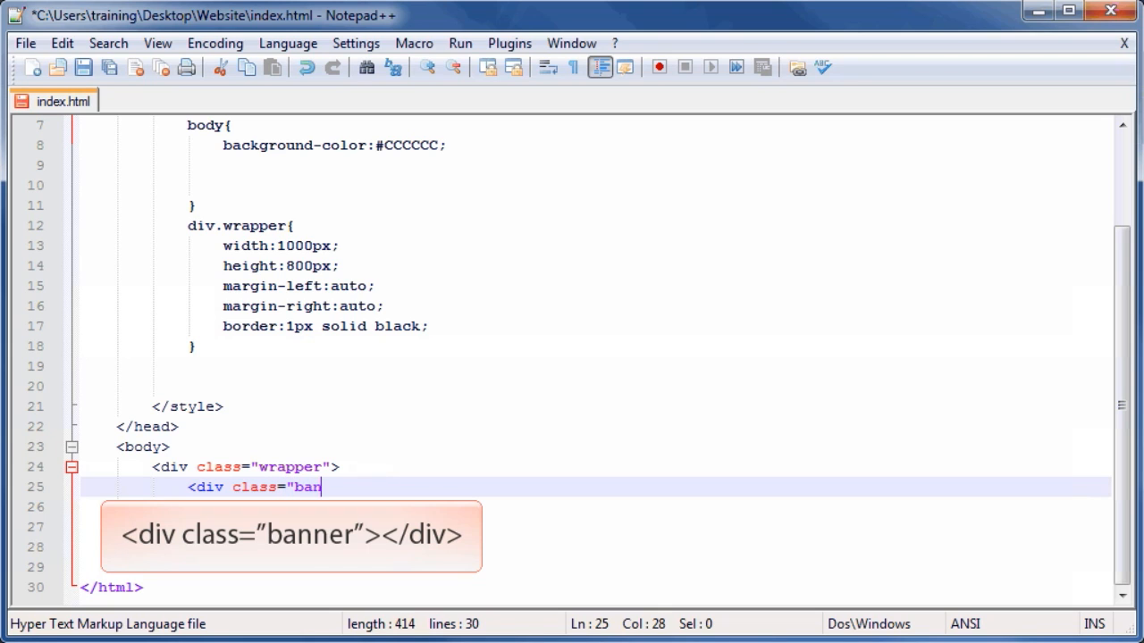
{"action": "type", "text": "ner"}
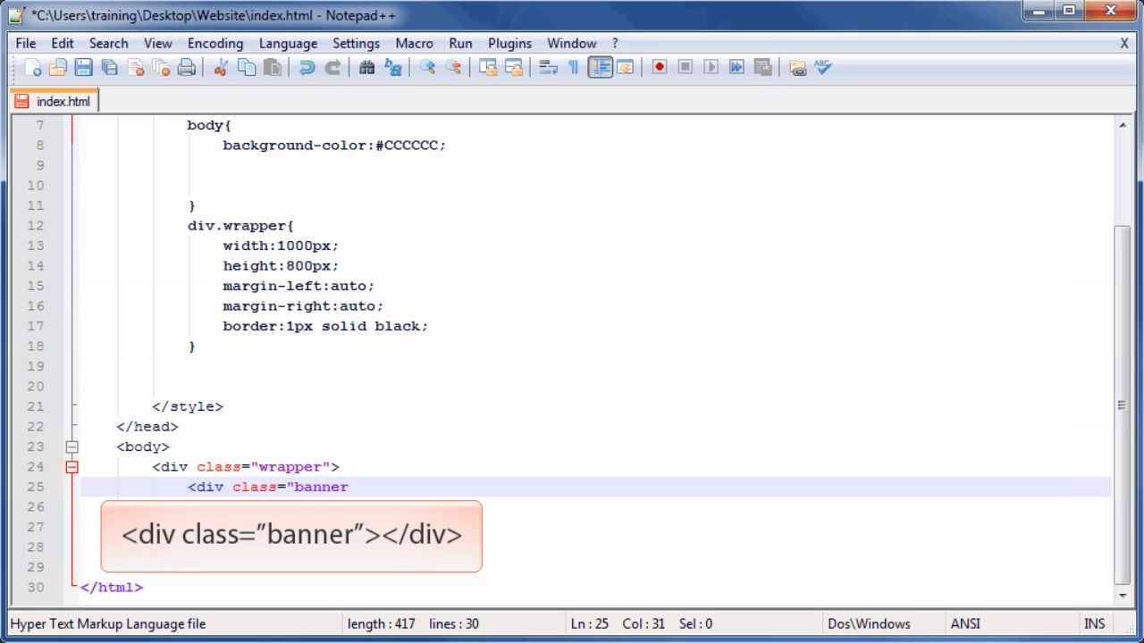
{"action": "type", "text": "\"></"}
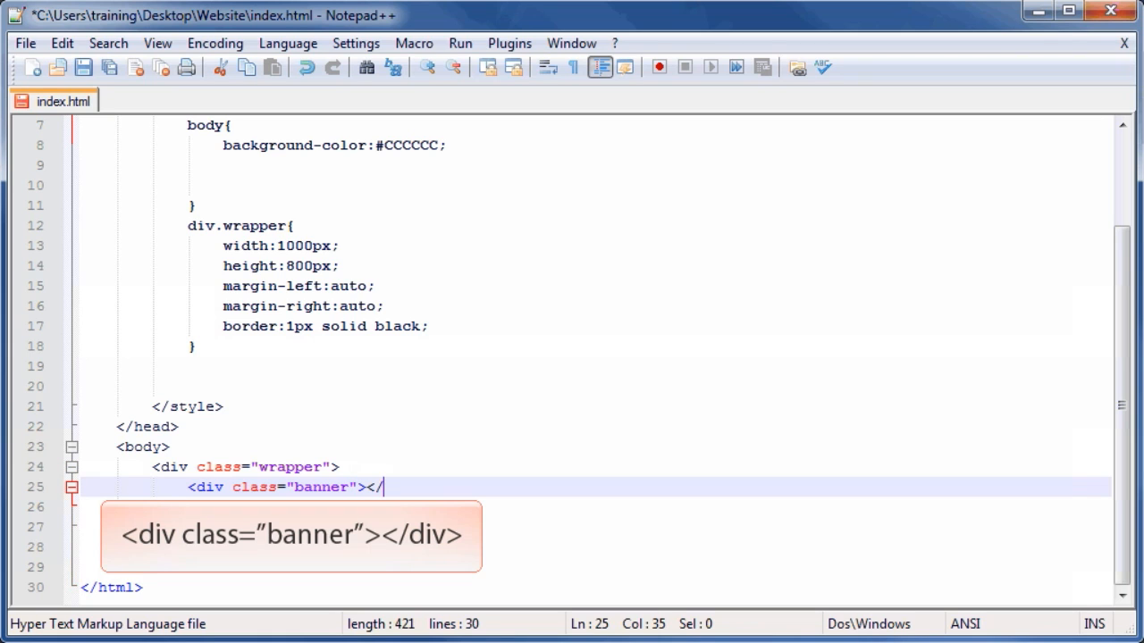
{"action": "type", "text": "div"}
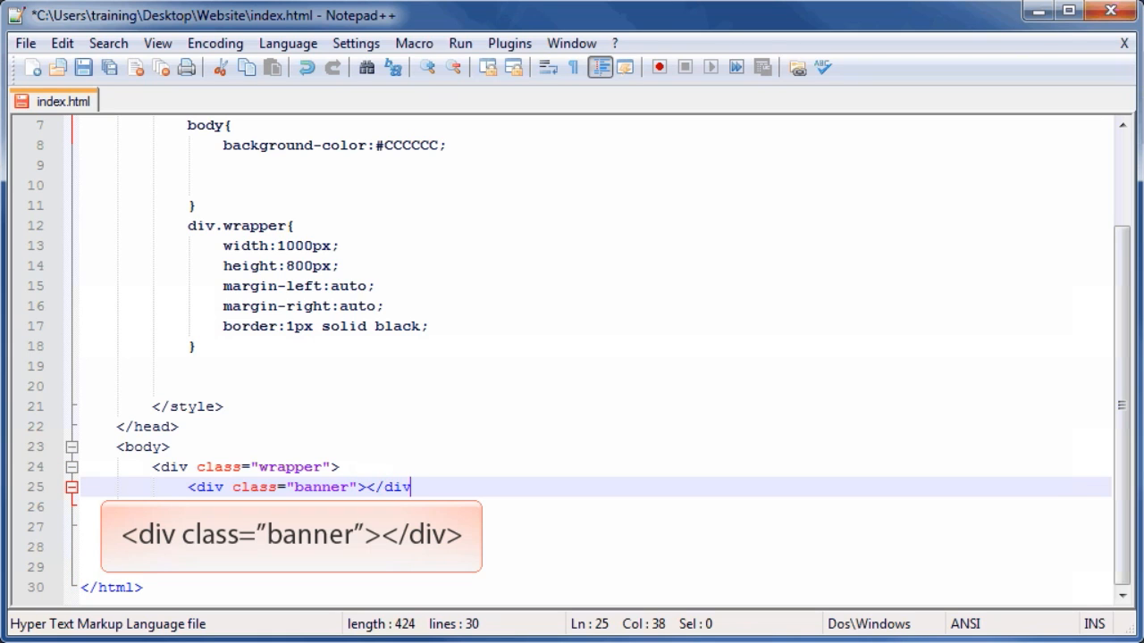
{"action": "type", "text": ">"}
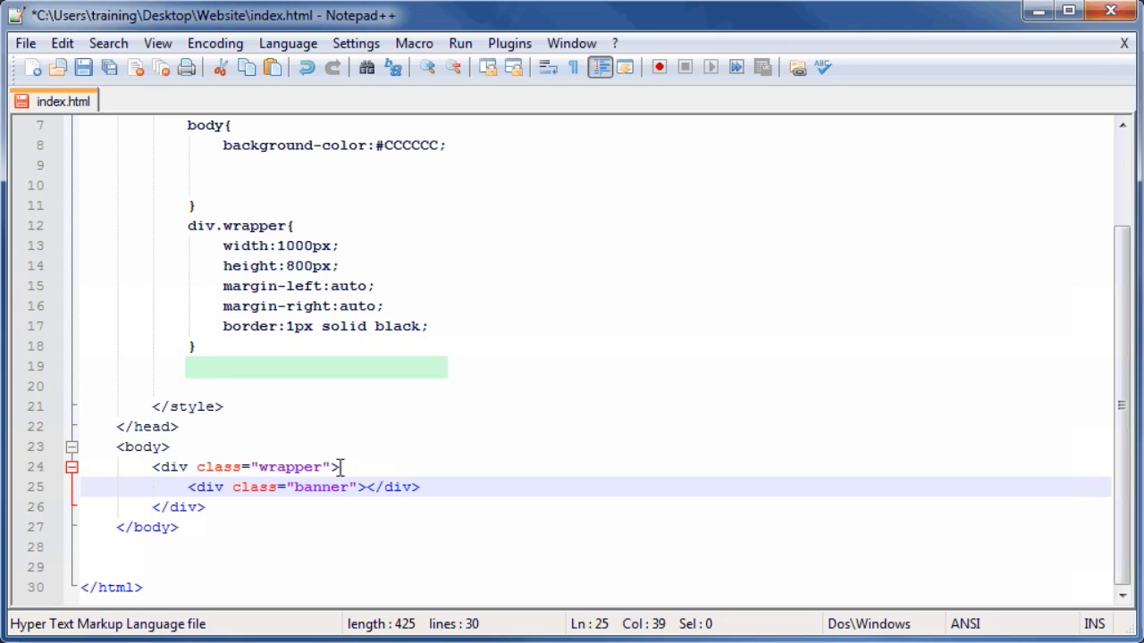
{"action": "mouse_move", "coordinate": [231, 436]}
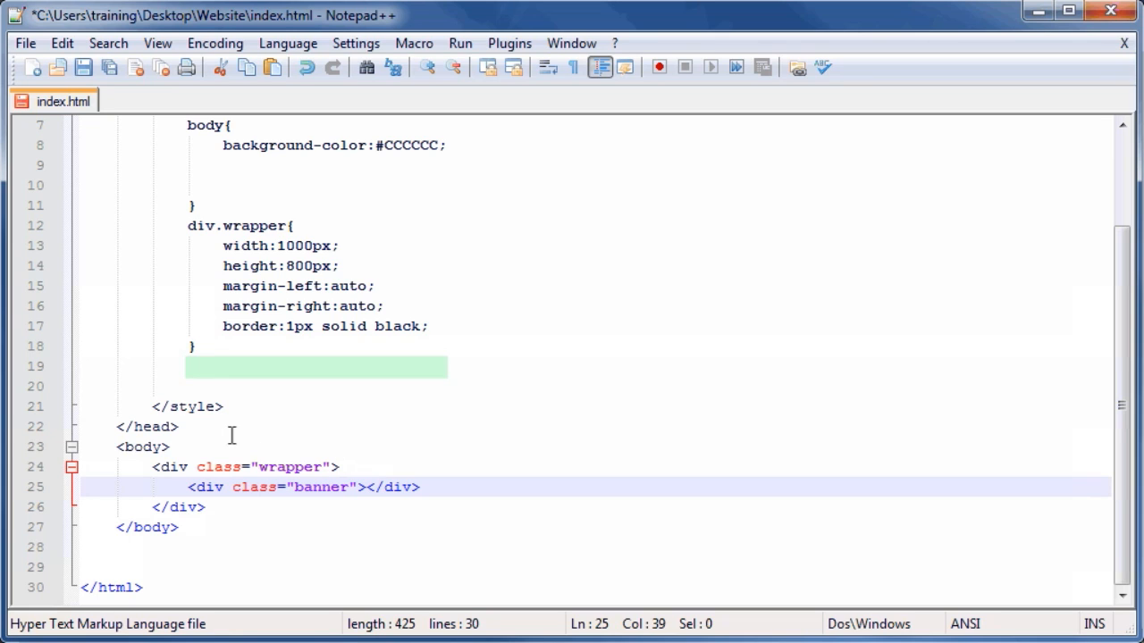
- Start the div.banner rule with width 750px, height 90px and position relative
{"action": "type", "text": "div."}
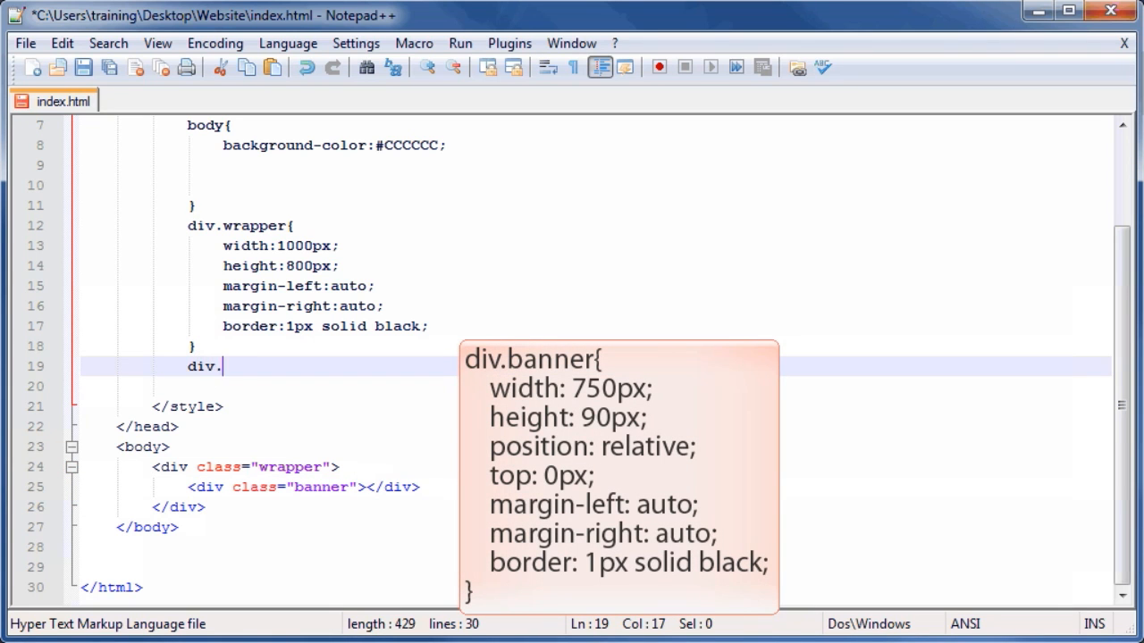
{"action": "type", "text": "banner"}
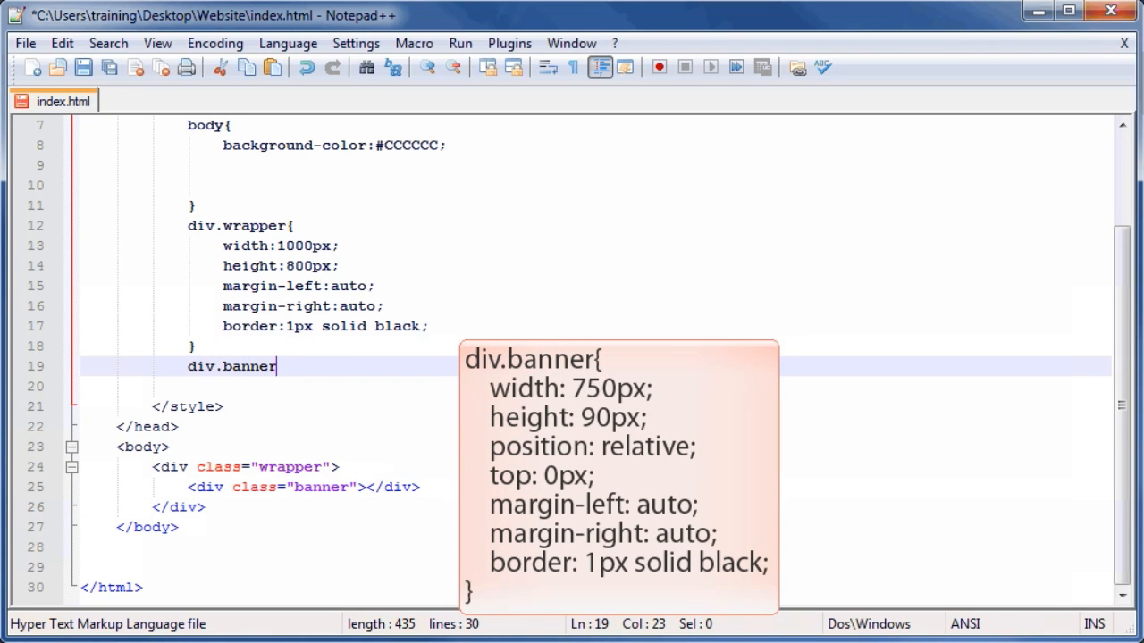
{"action": "type", "text": "{"}
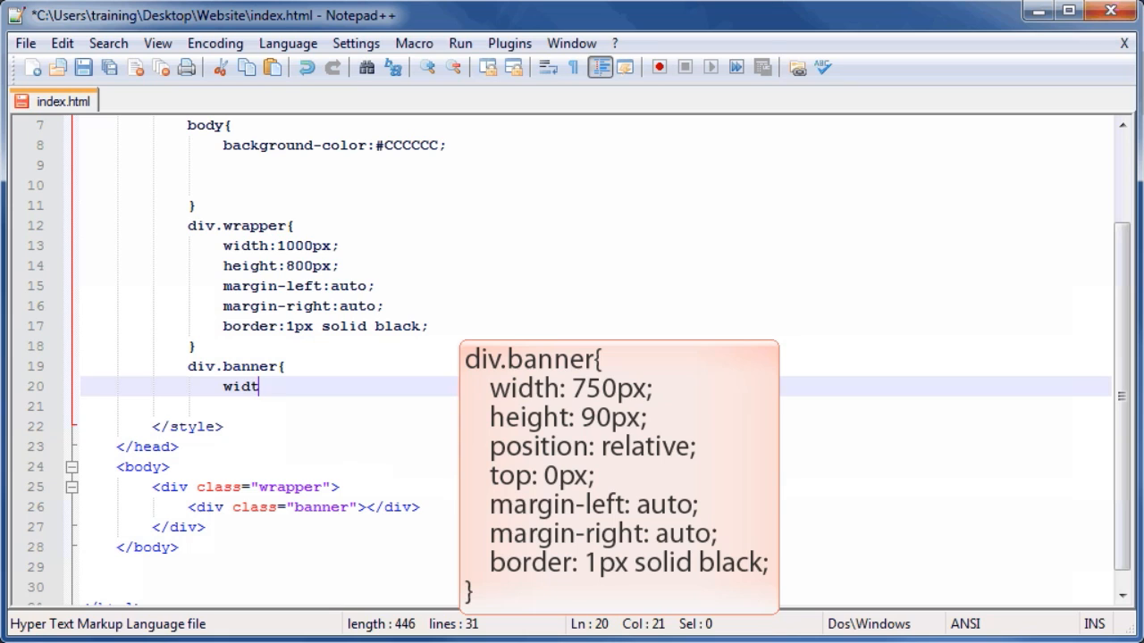
{"action": "type", "text": "h:750p"}
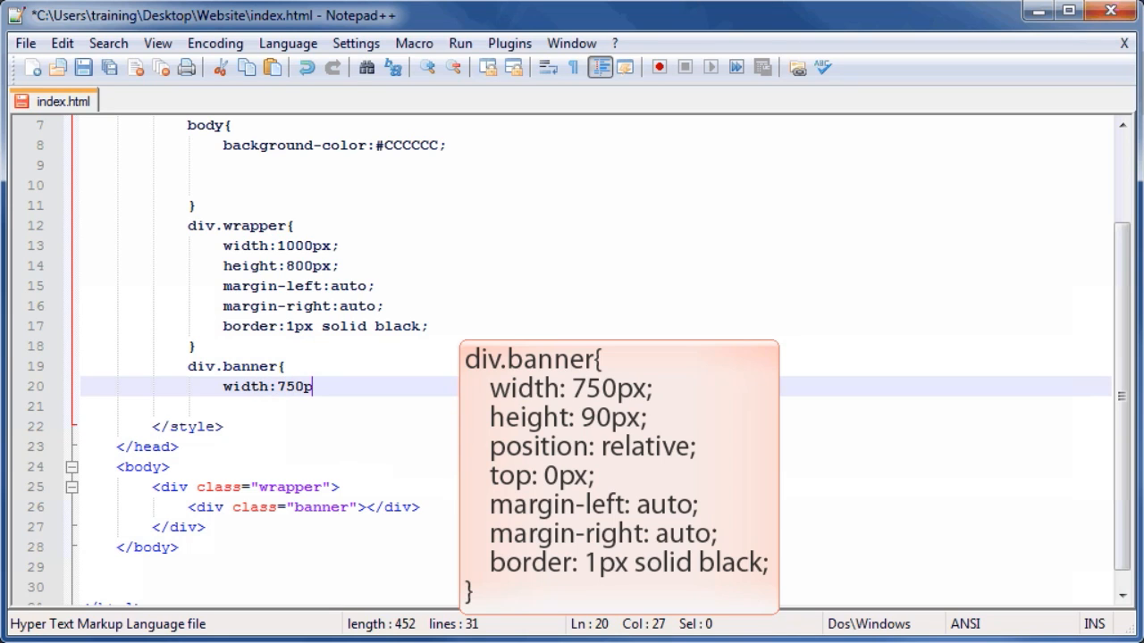
{"action": "type", "text": "x;"}
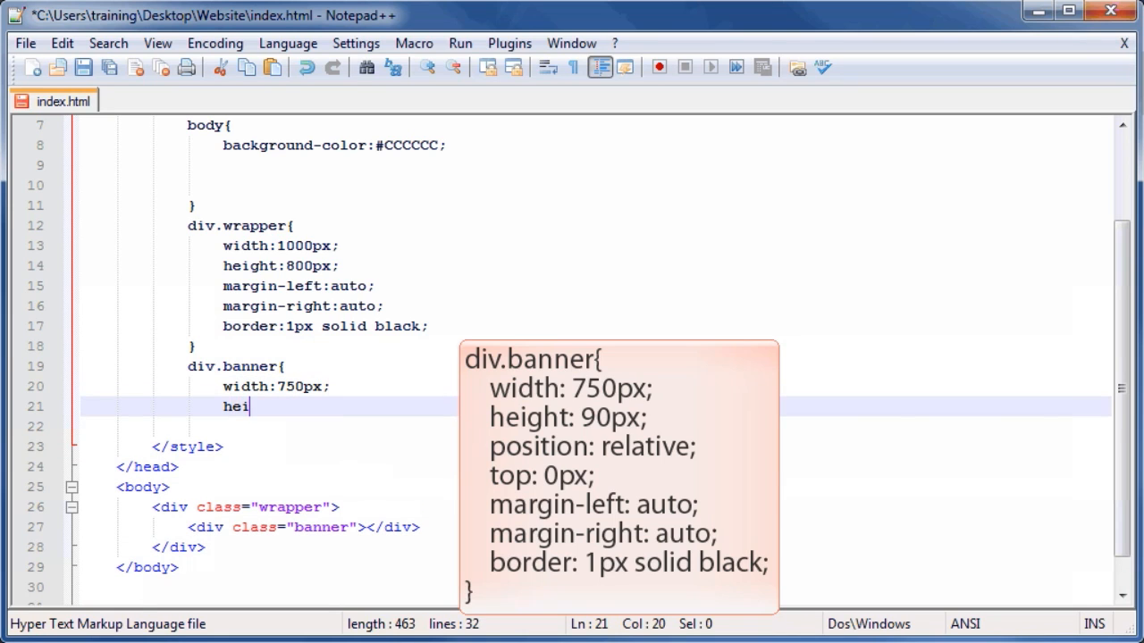
{"action": "type", "text": "ght:90px;"}
{"action": "type", "text": "position:re"}
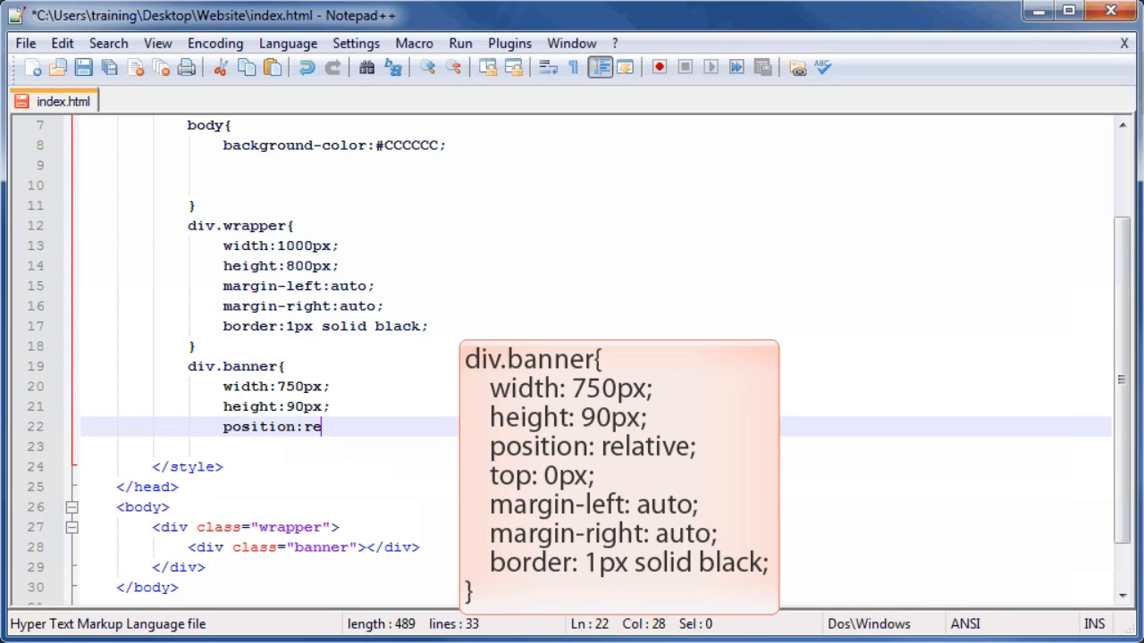
{"action": "type", "text": "lative;"}
{"action": "type", "text": "mar"}
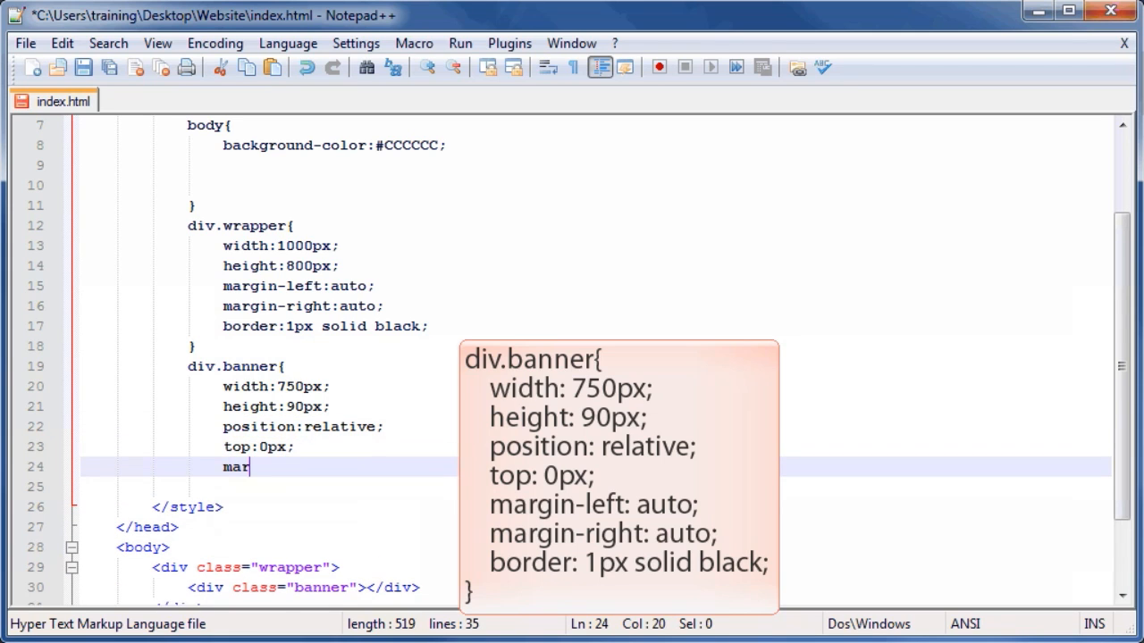
- Give div.banner auto left and right margins and a 1px solid black border
{"action": "type", "text": "gin-left:auto"}
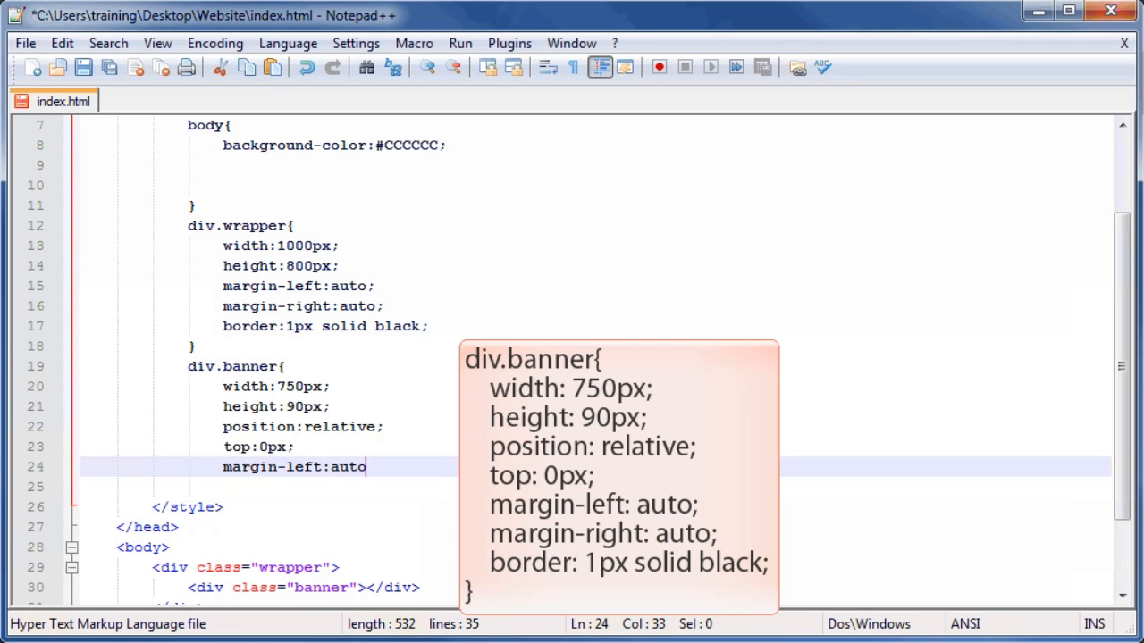
{"action": "type", "text": ";"}
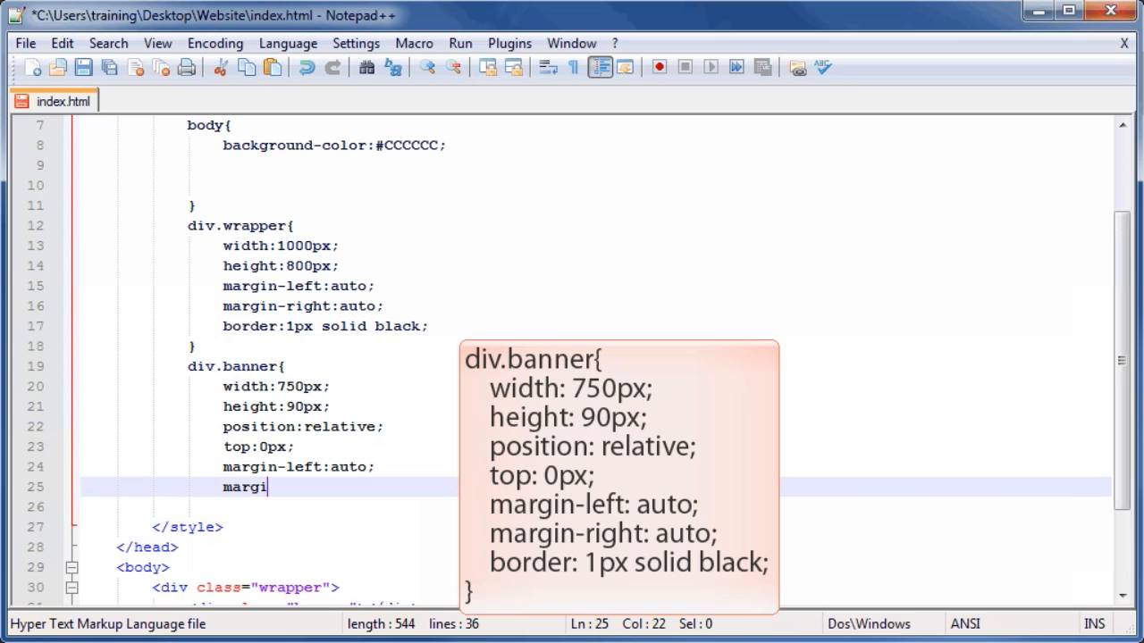
{"action": "type", "text": "n-righ"}
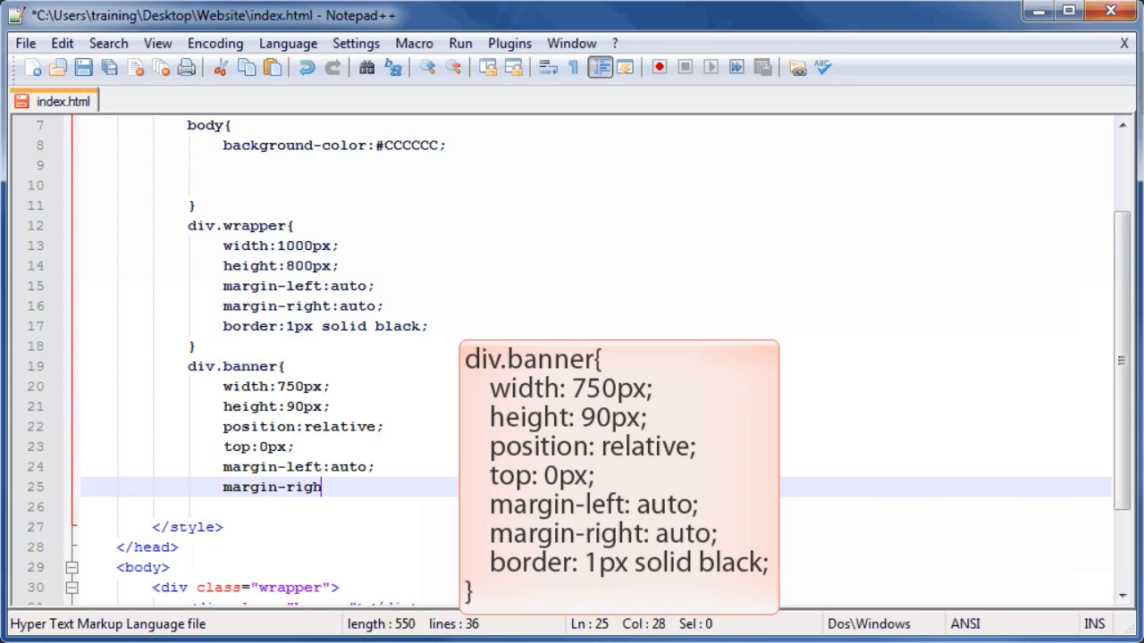
{"action": "type", "text": "t:auto;"}
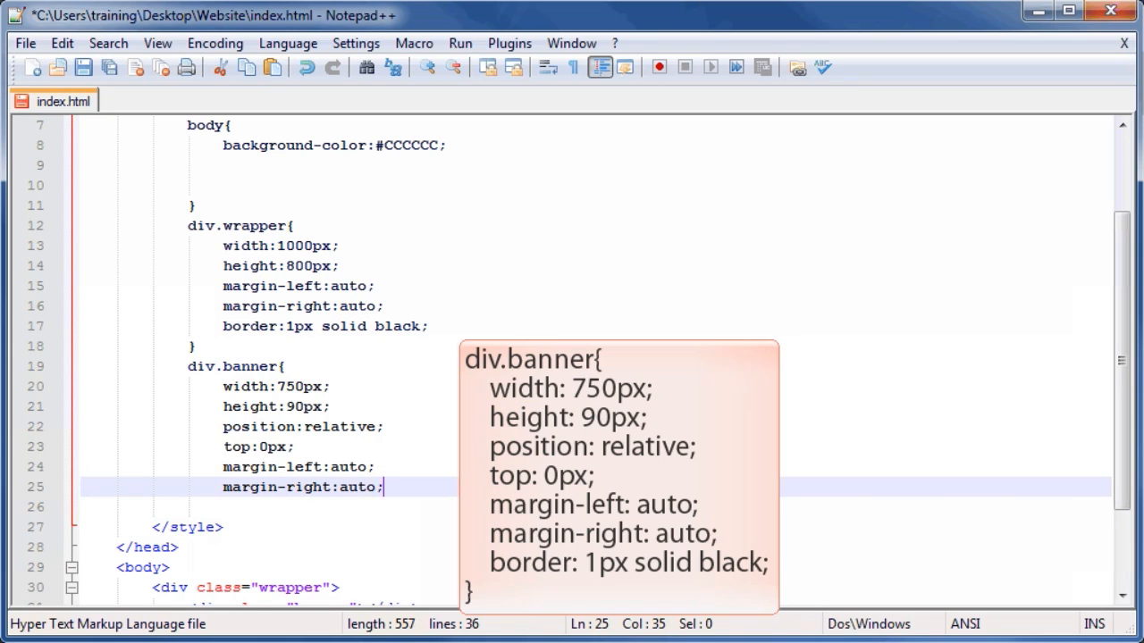
{"action": "type", "text": "border"}
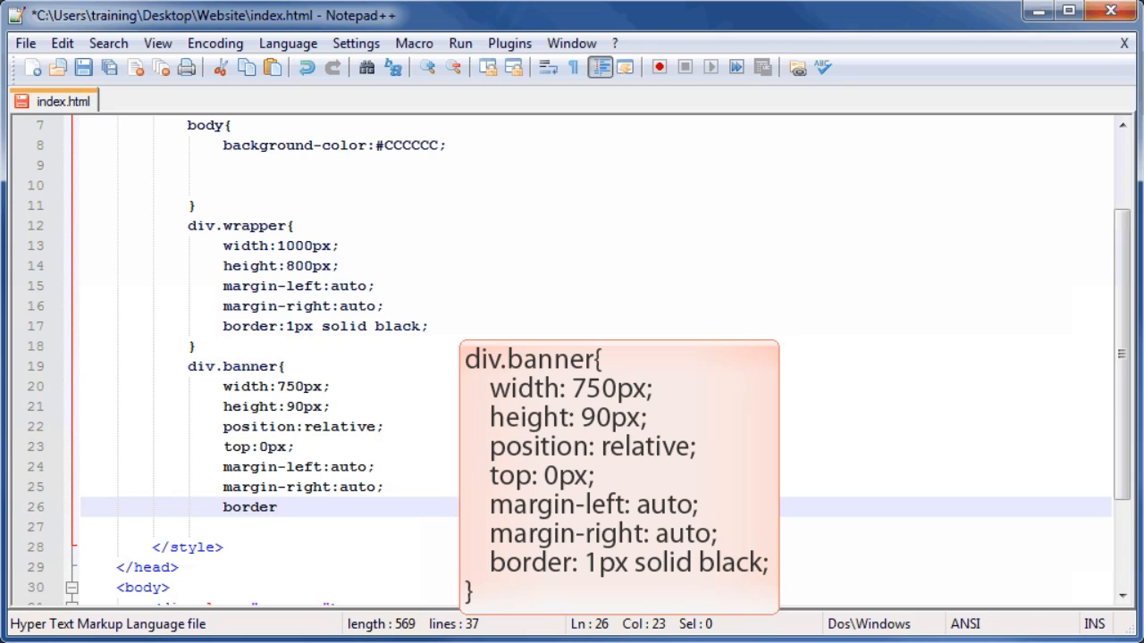
{"action": "type", "text": ":1px so"}
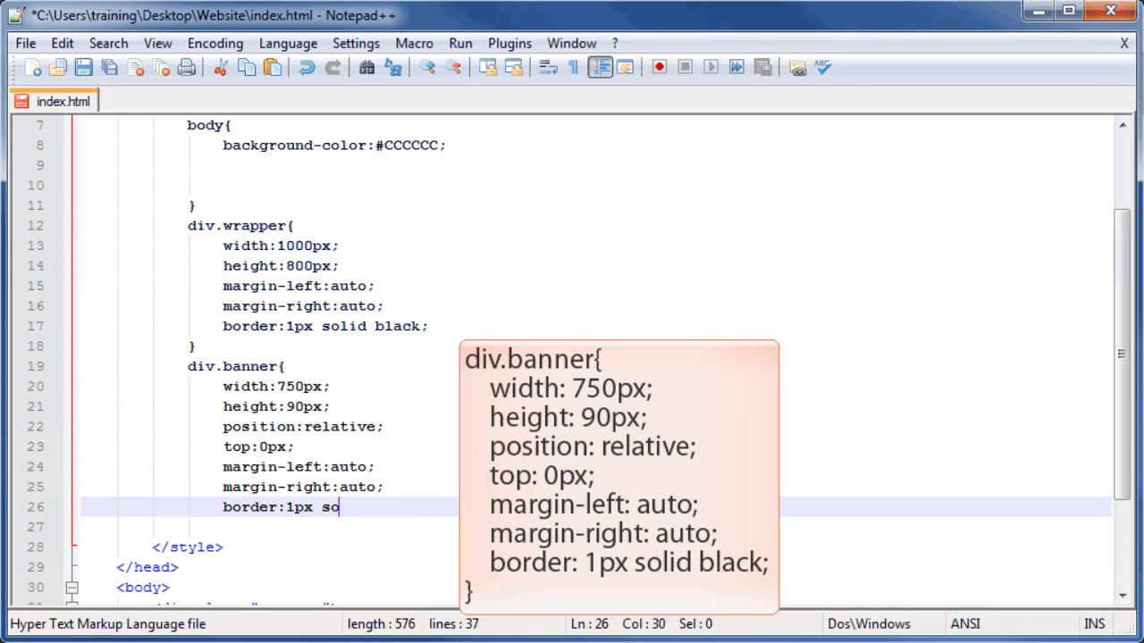
{"action": "type", "text": "lid bl"}
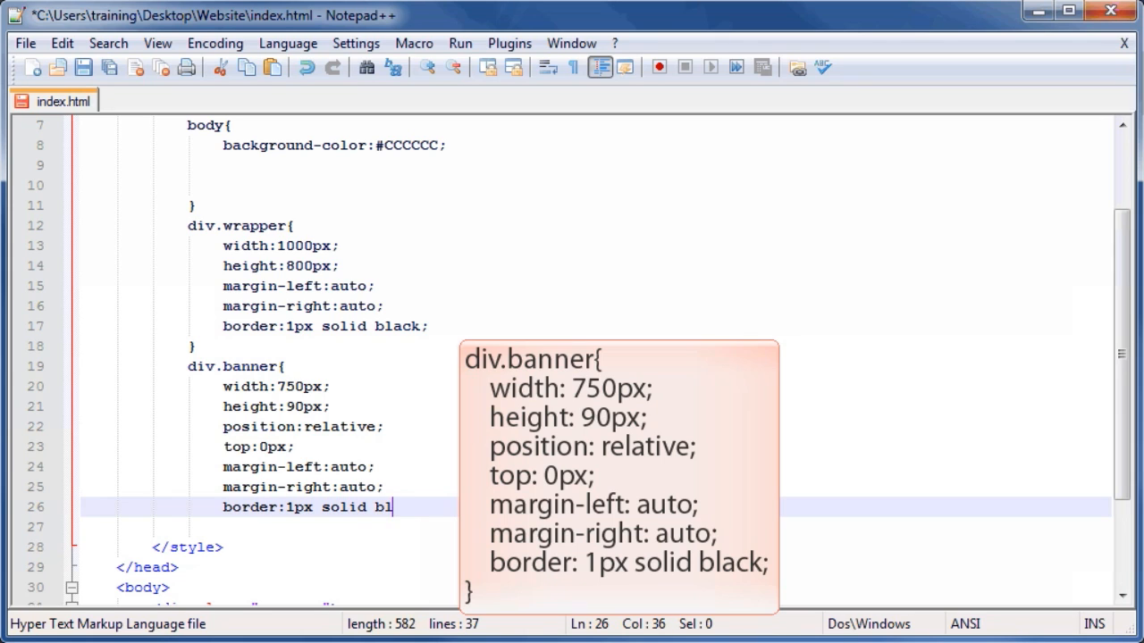
{"action": "type", "text": "ack;"}
{"action": "left_click", "coordinate": [595, 527]}
{"action": "type", "text": "}"}
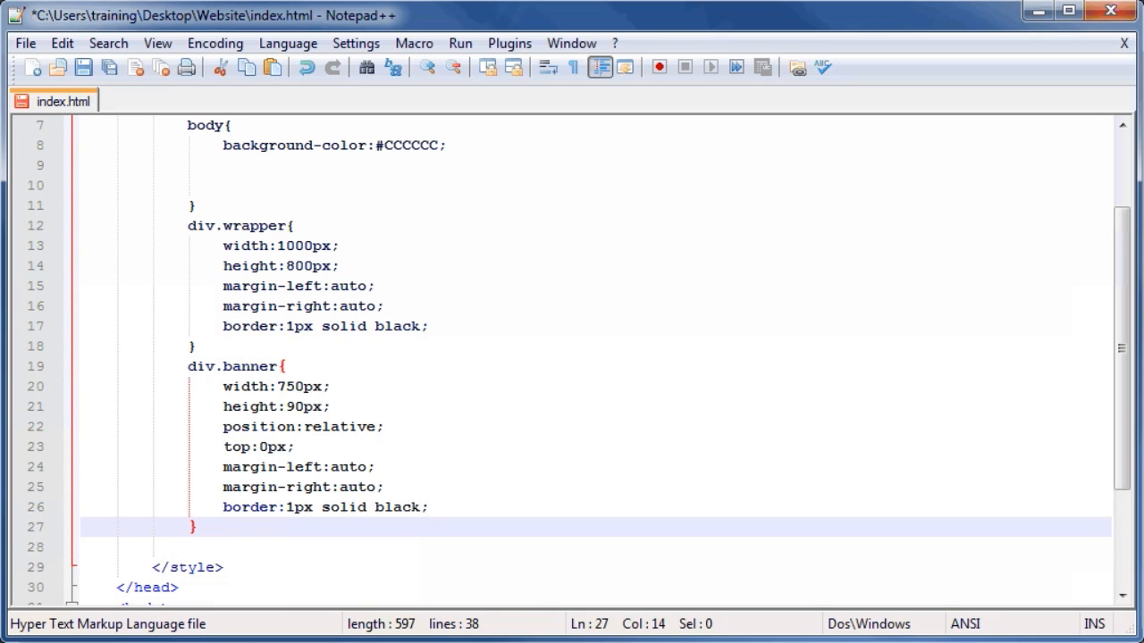
- Review the top:0px declaration in div.banner and return to the body markup
{"action": "double_click", "coordinate": [295, 426]}
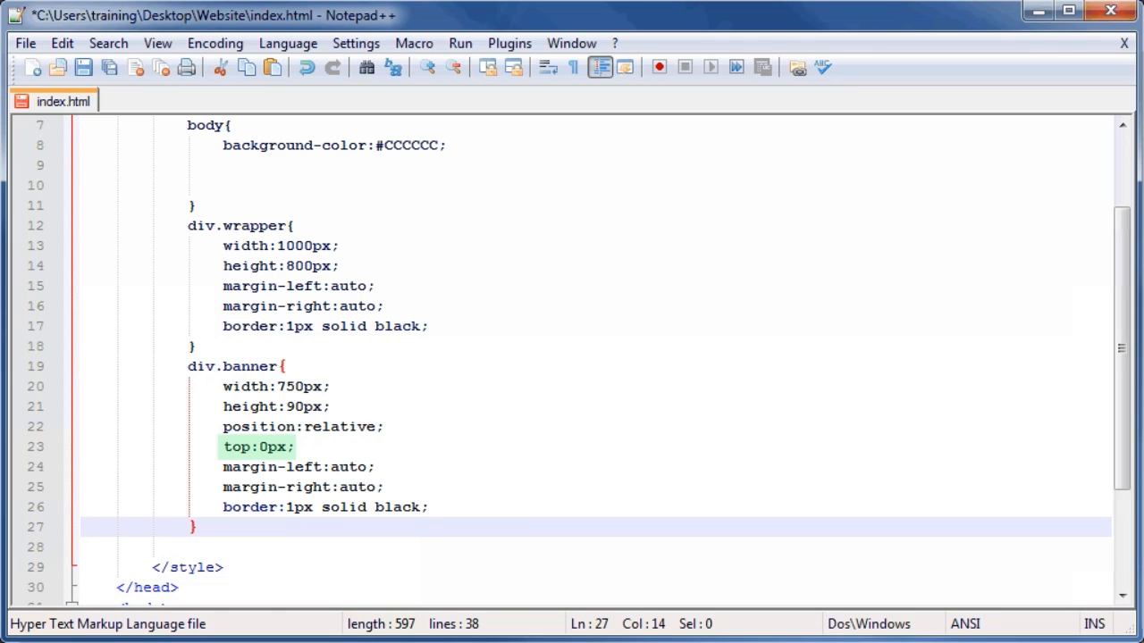
{"action": "scroll", "scroll_direction": "down", "scroll_amount": 3}
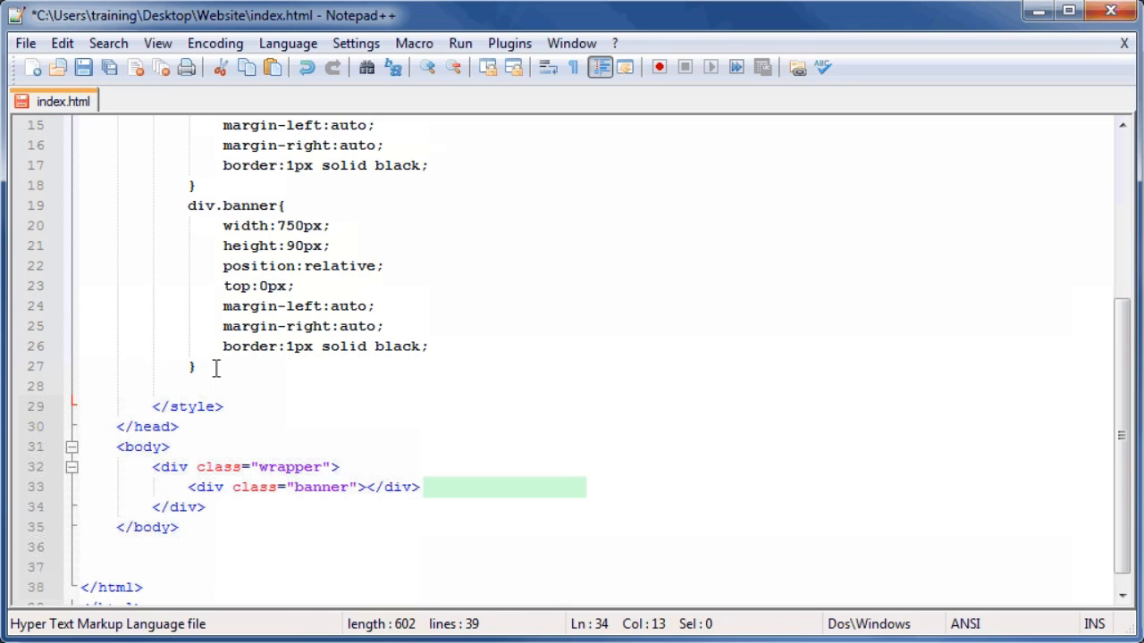
- Add <div class="nav"></div> on a new line below the banner div
{"action": "left_click", "coordinate": [432, 486]}
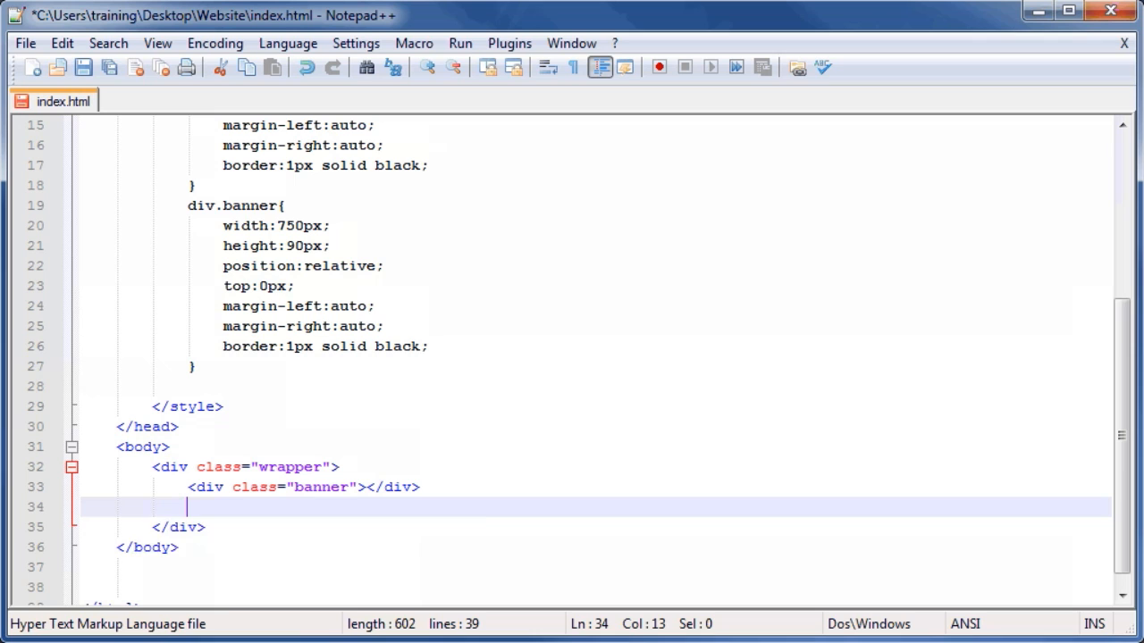
{"action": "type", "text": "<div c"}
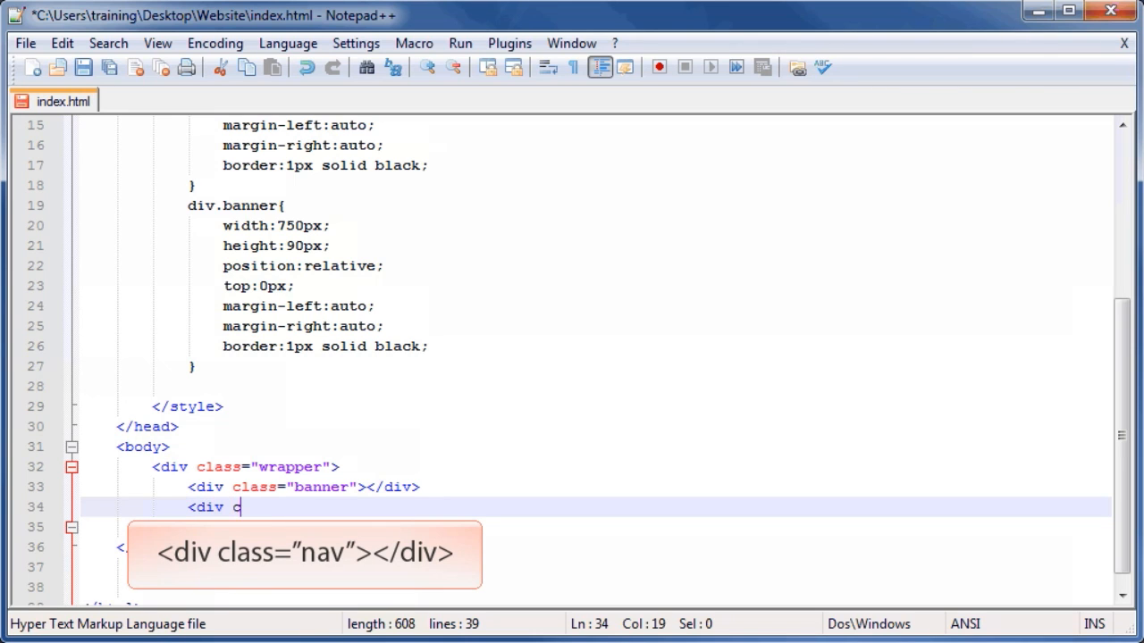
{"action": "type", "text": "lass=\""}
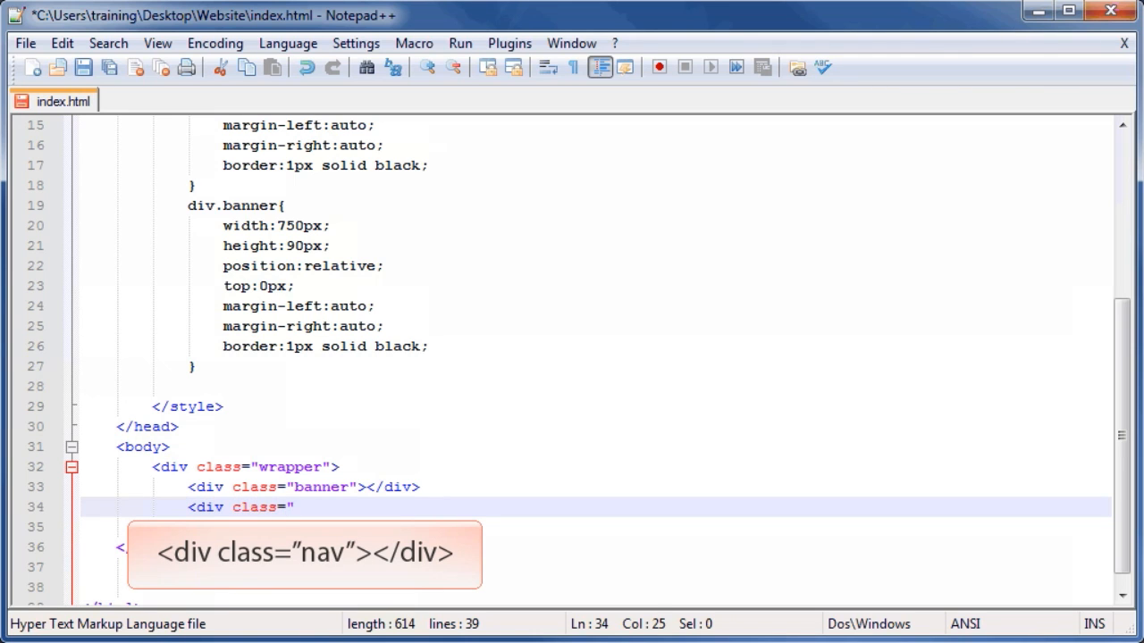
{"action": "type", "text": "nav\"></"}
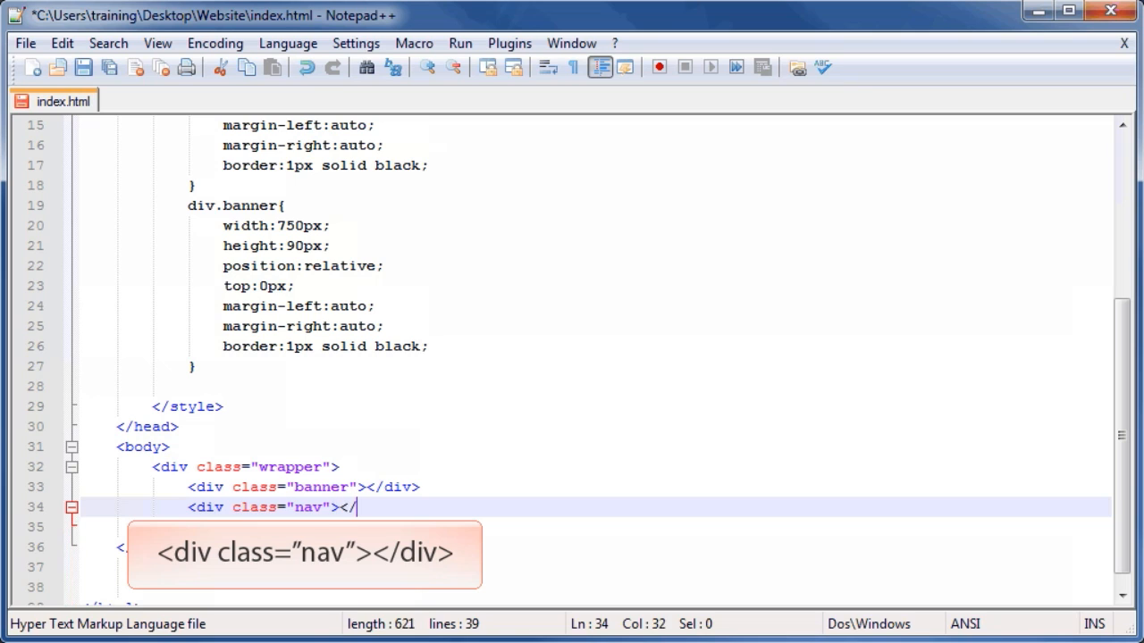
{"action": "type", "text": "div>"}
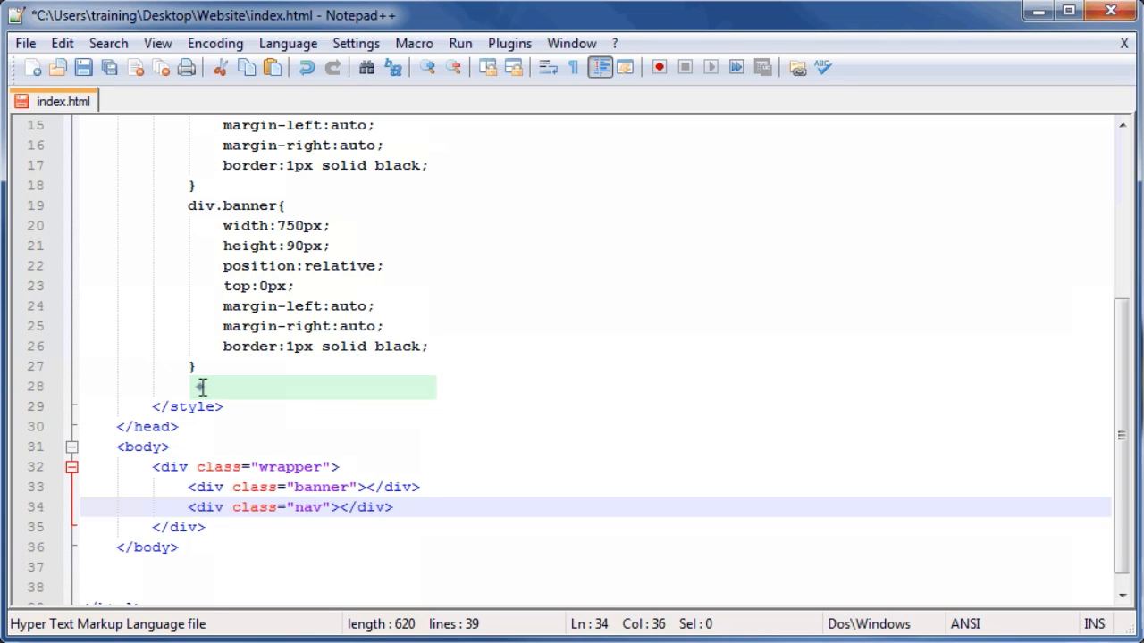
- Start the div.nav rule with background-color #5C5C5C and width 750px
{"action": "type", "text": "div.nav{"}
{"action": "type", "text": "b"}
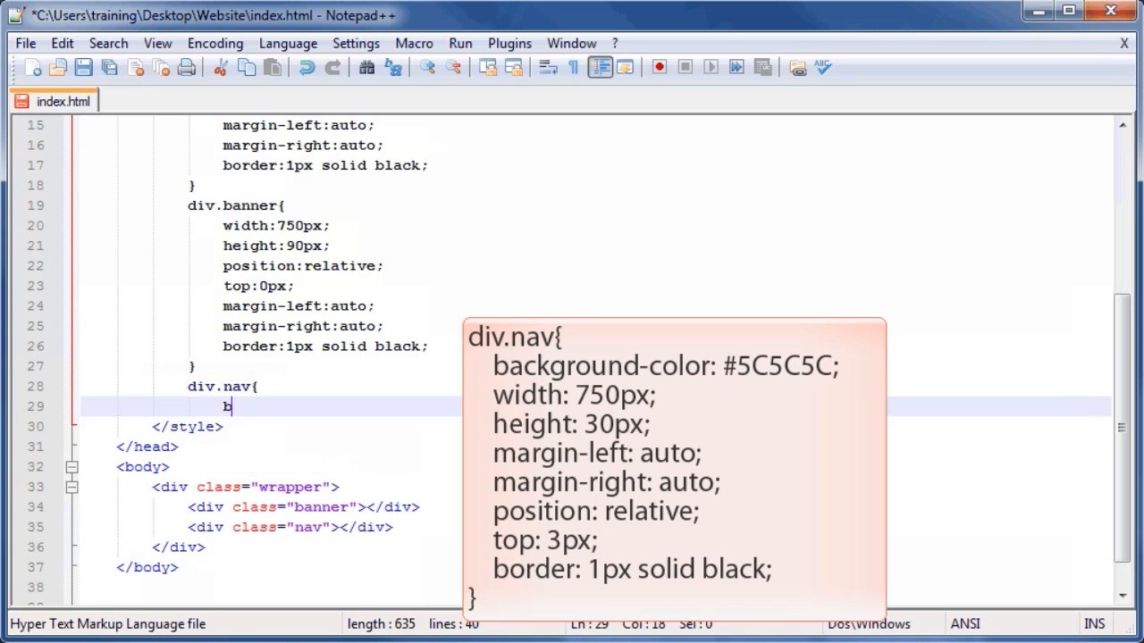
{"action": "type", "text": "ackgro"}
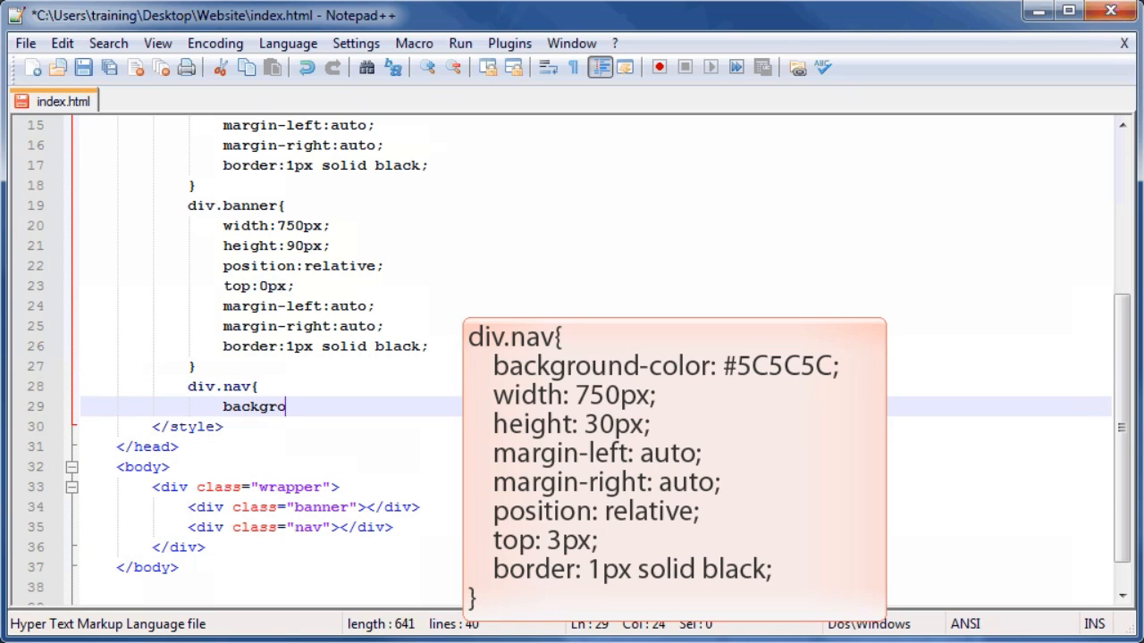
{"action": "type", "text": "und-col"}
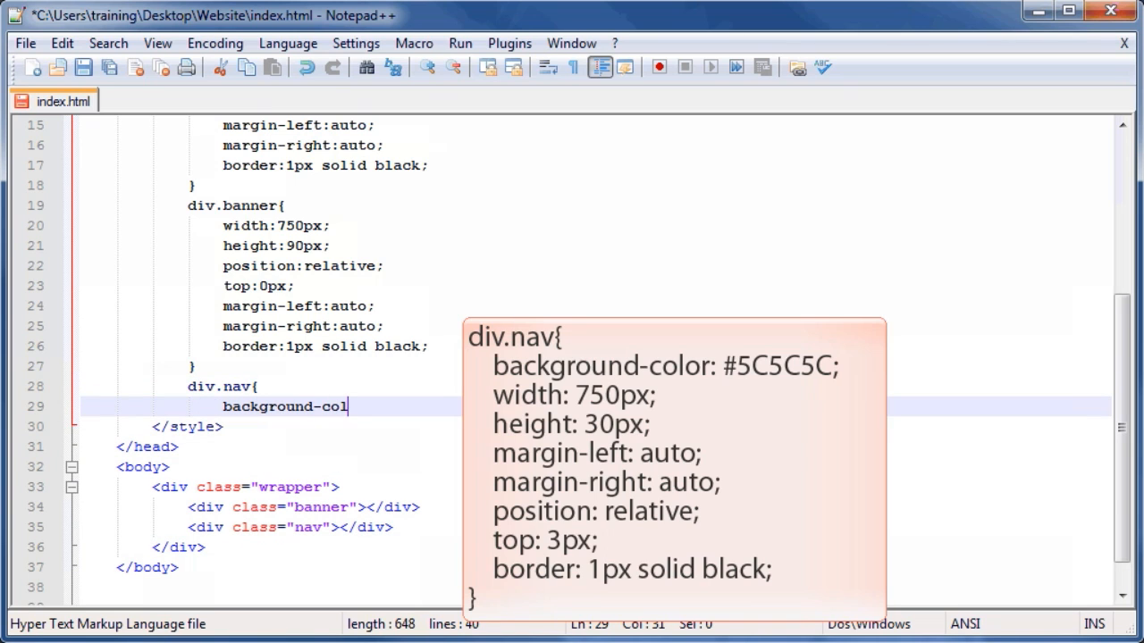
{"action": "type", "text": "or:#5C5C5C;"}
{"action": "type", "text": "wid"}
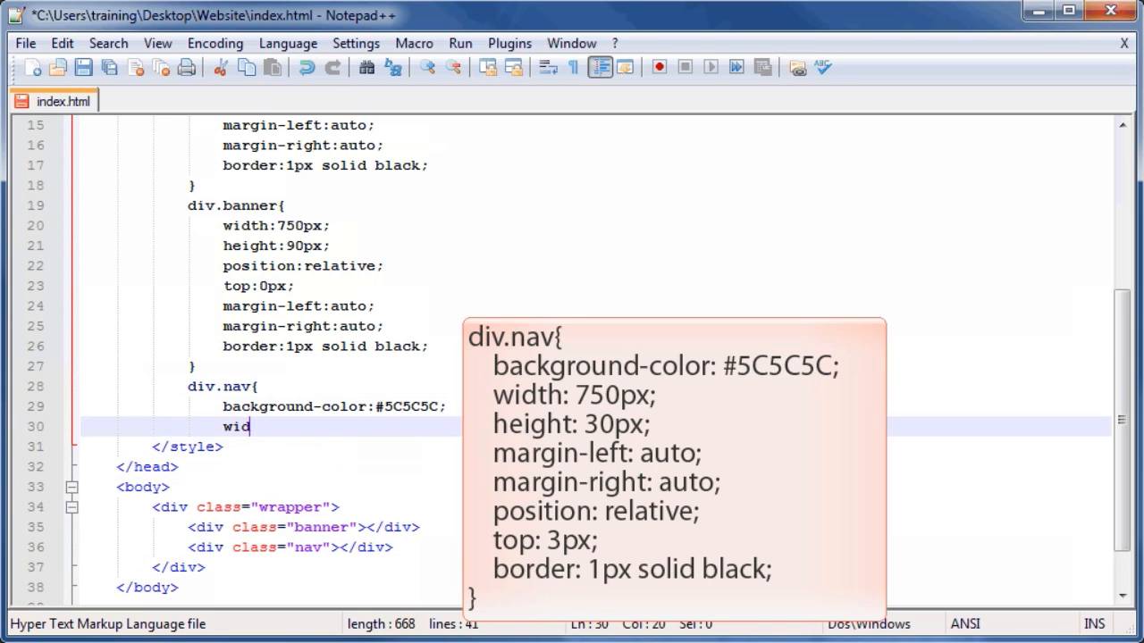
{"action": "type", "text": "th:750"}
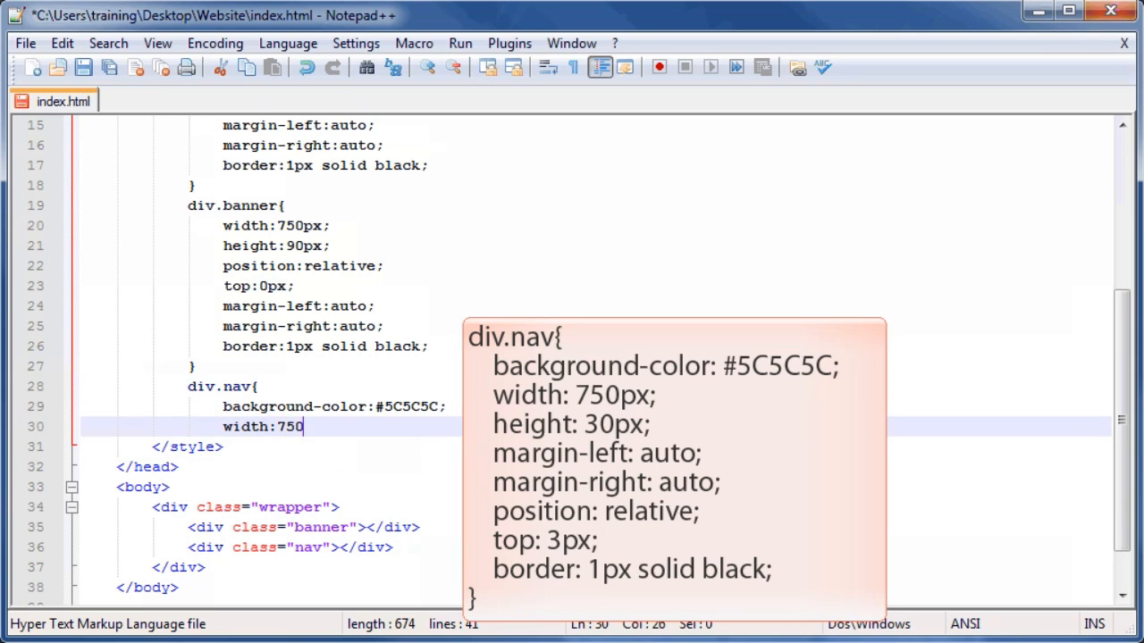
{"action": "type", "text": "px;"}
{"action": "type", "text": "height:30px"}
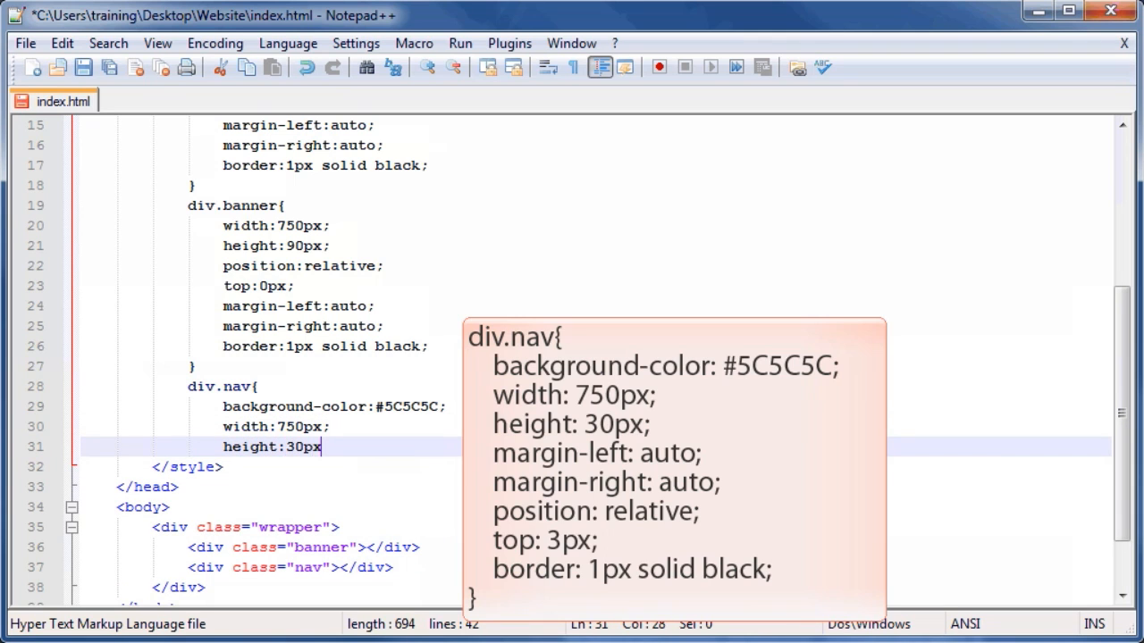
- Give div.nav auto left and right margins
{"action": "type", "text": "margin"}
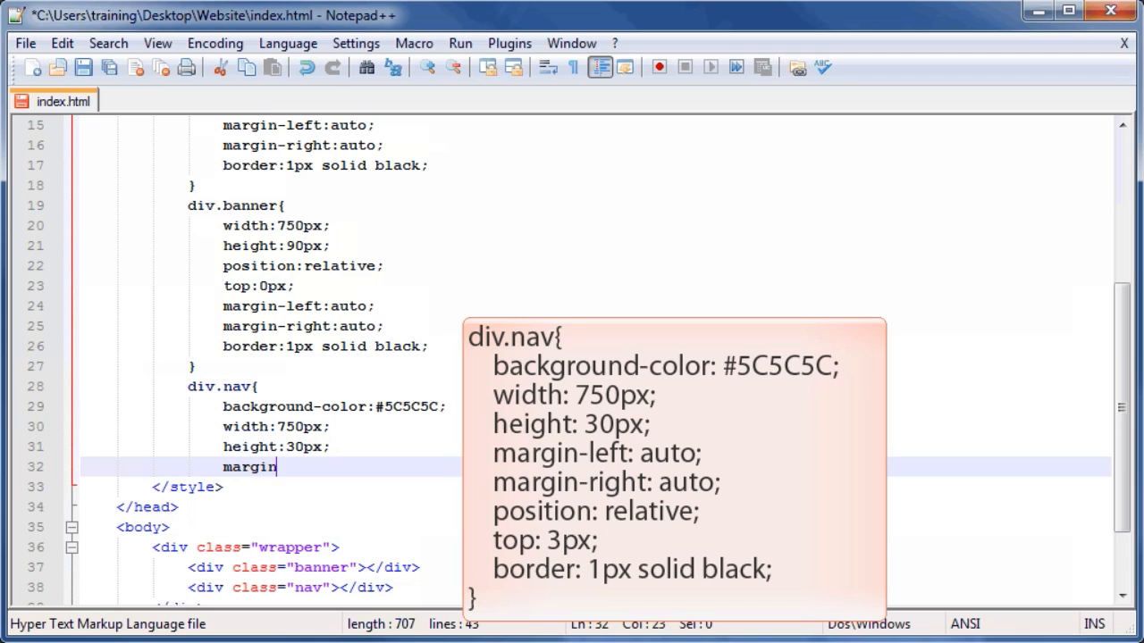
{"action": "type", "text": "-left:a"}
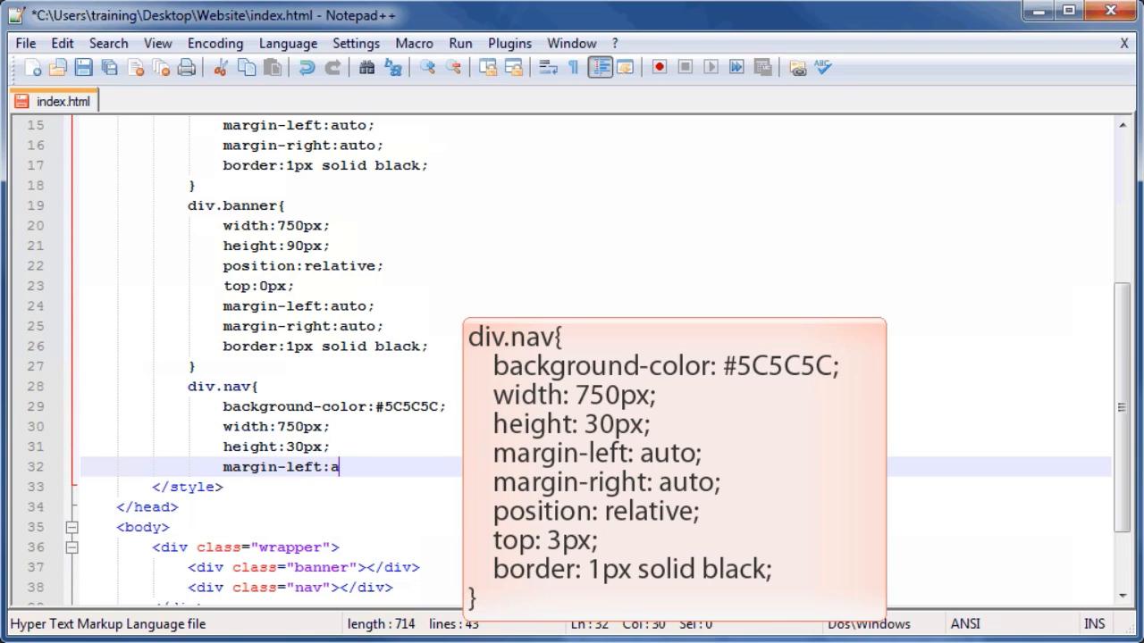
{"action": "type", "text": "uto;"}
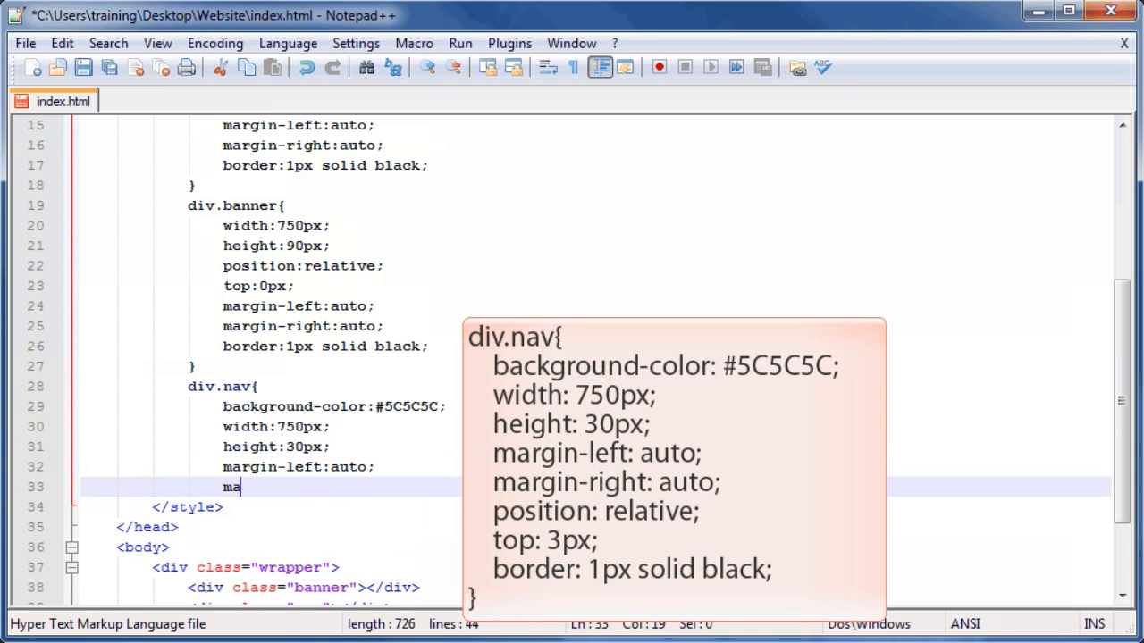
{"action": "type", "text": "rgin-ri"}
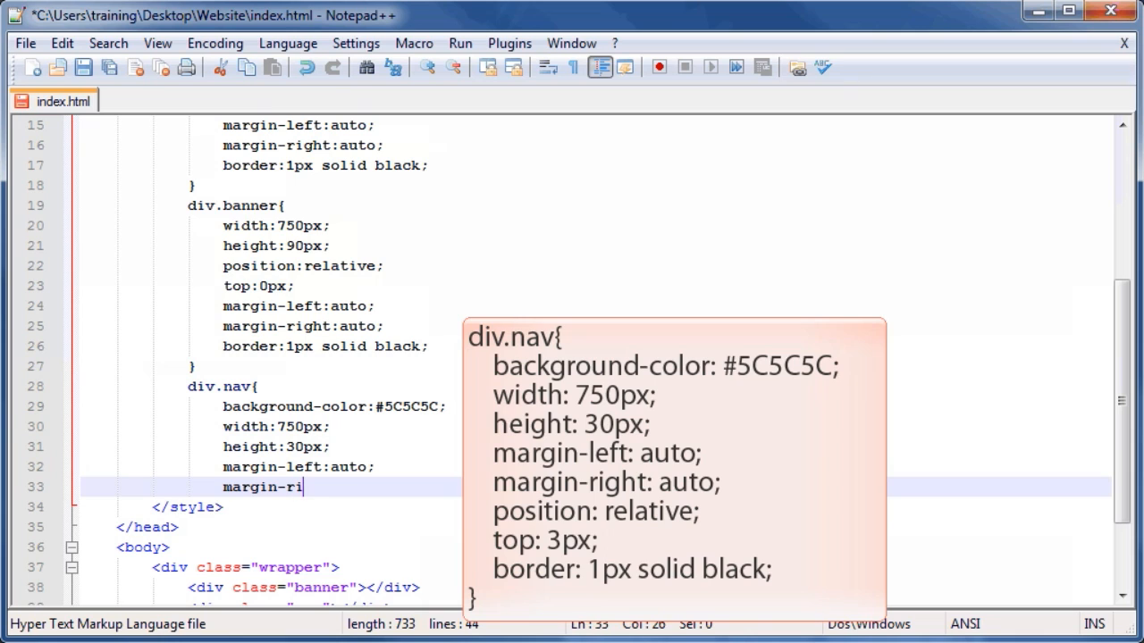
{"action": "type", "text": "ght:auto;"}
{"action": "type", "text": "posit"}
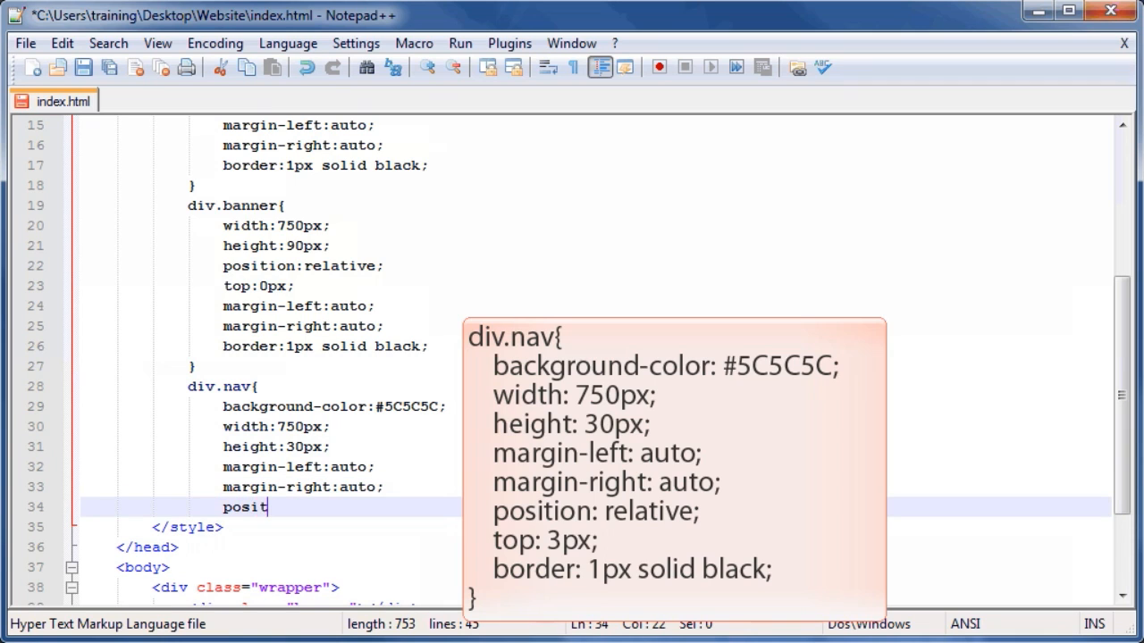
- Set div.nav to position relative, top 3px and a 1px solid black border
{"action": "type", "text": "ion:re"}
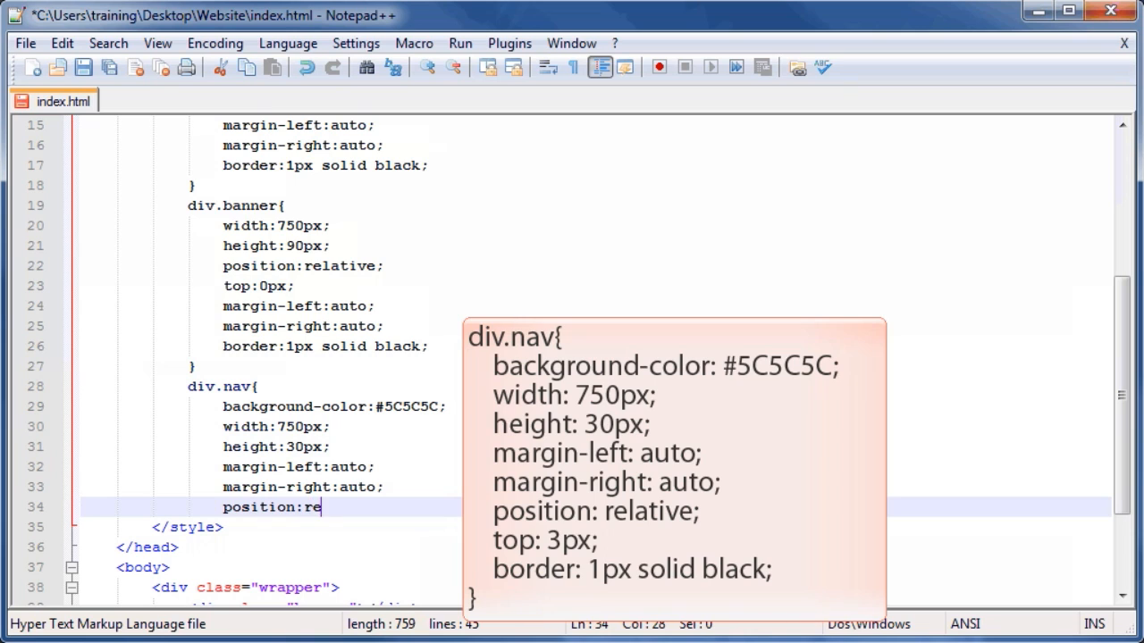
{"action": "type", "text": "lative;"}
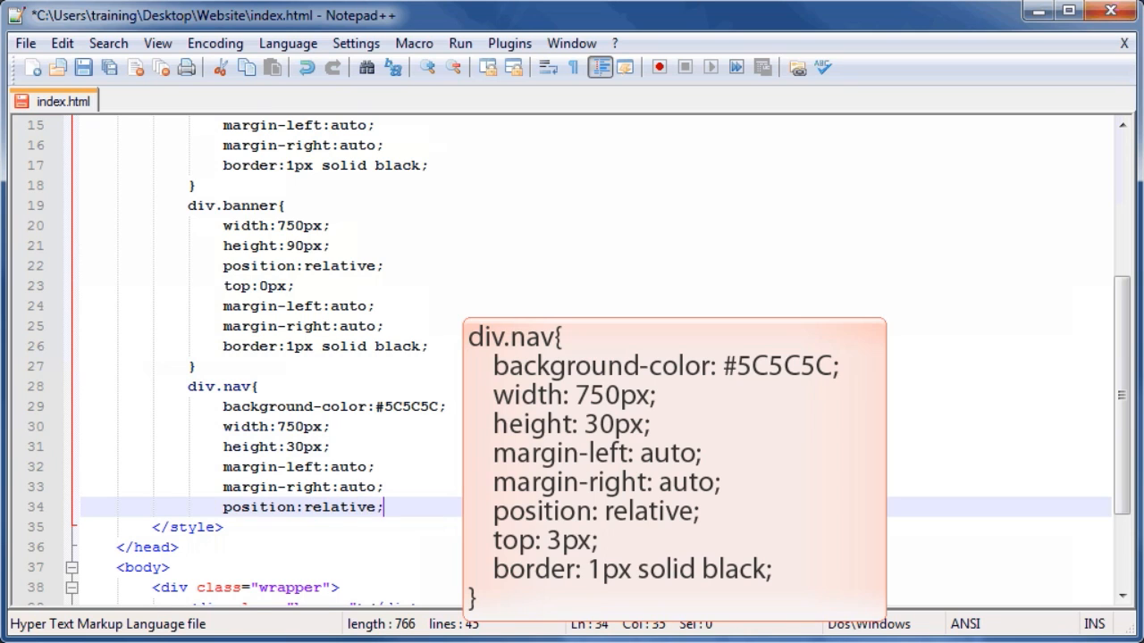
{"action": "type", "text": "top:3px"}
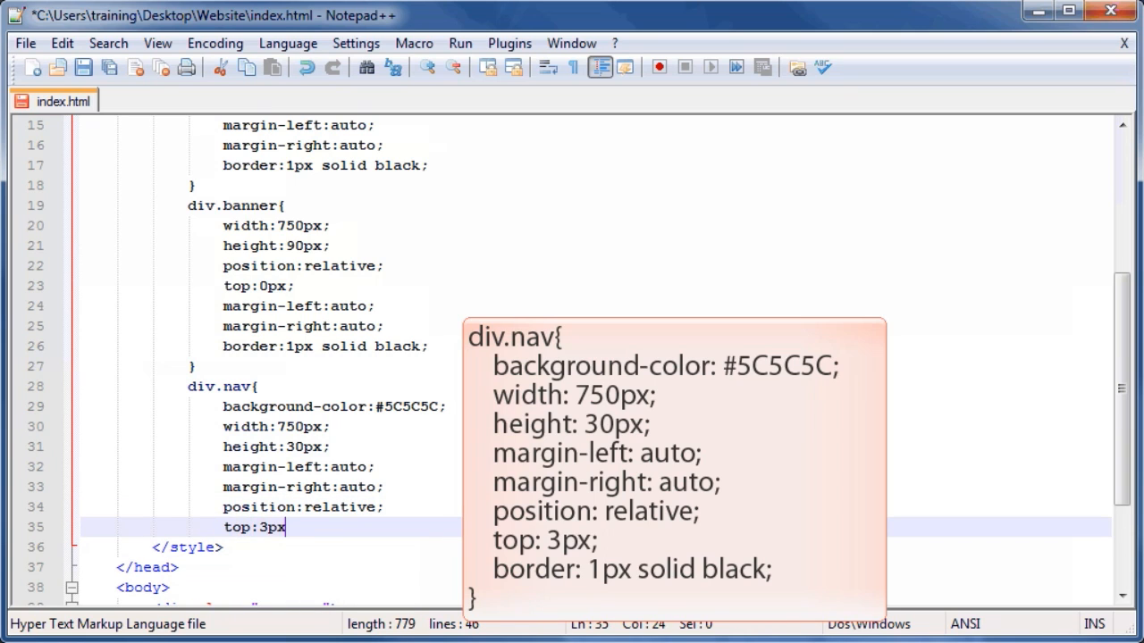
{"action": "type", "text": "border"}
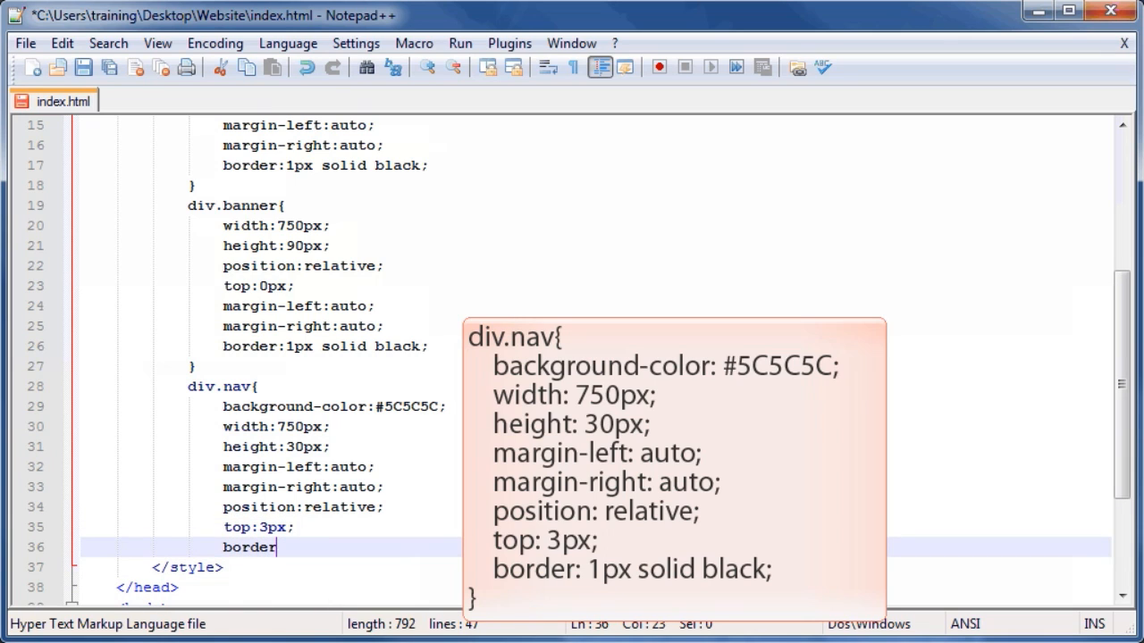
{"action": "type", "text": ":1px s"}
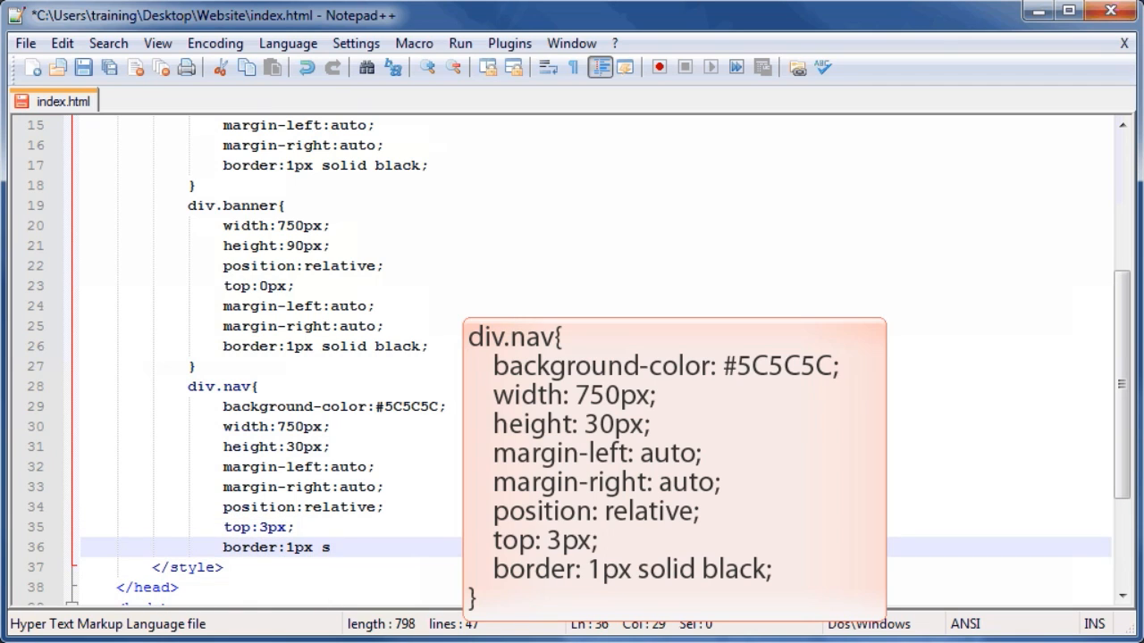
{"action": "type", "text": "olid black;"}
{"action": "type", "text": "}"}
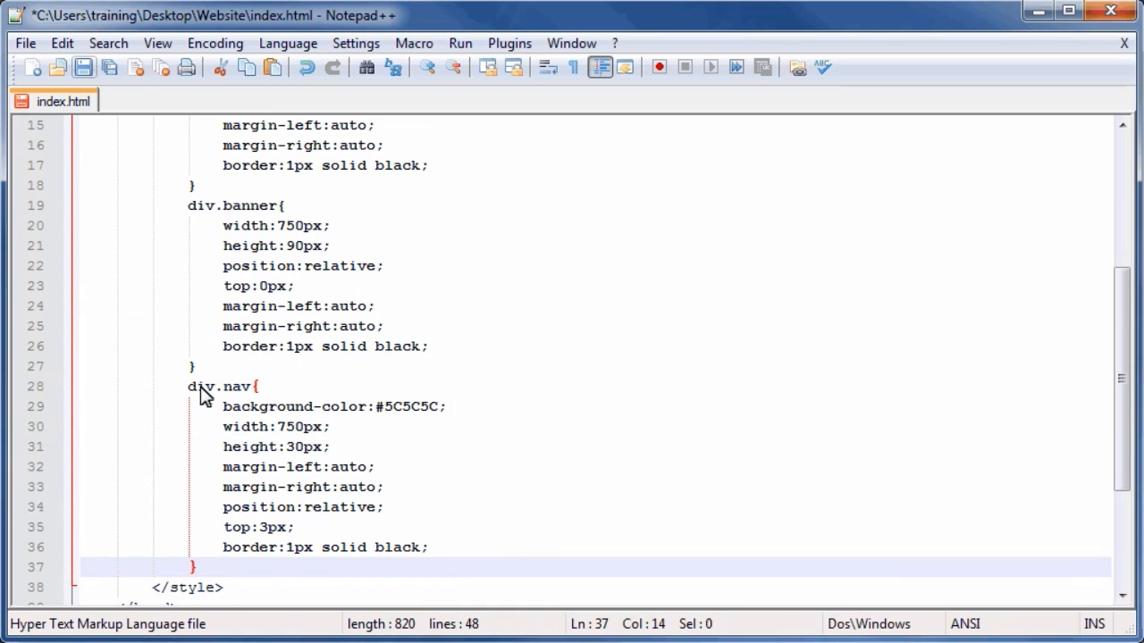
- Save index.html with the new banner and nav markup and styles
{"action": "left_click", "coordinate": [82, 68]}
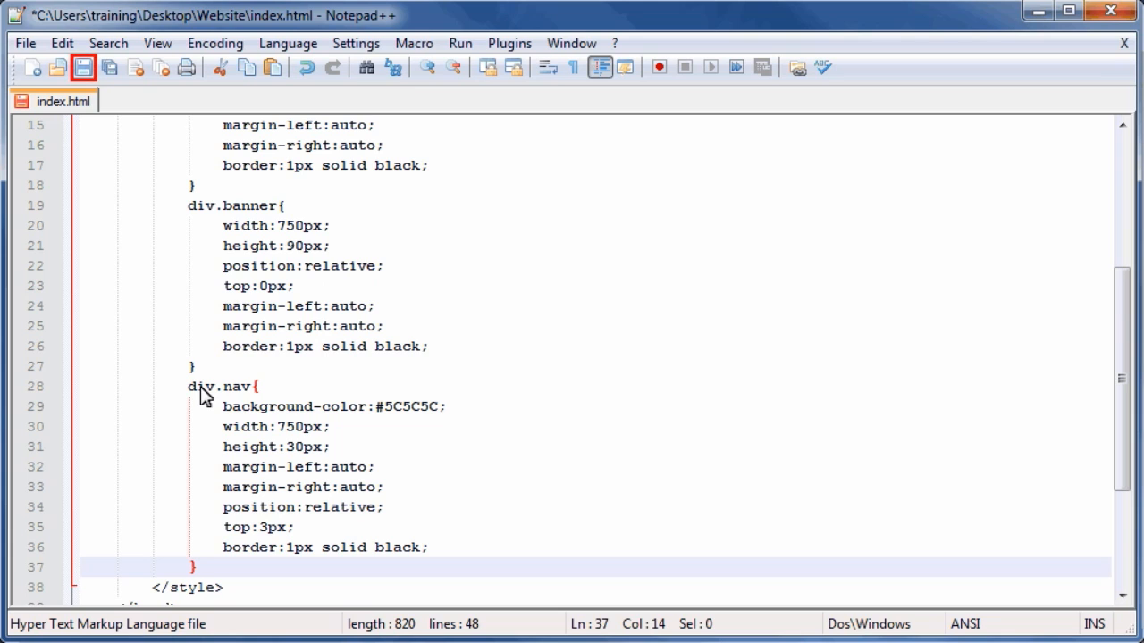
{"action": "mouse_move", "coordinate": [124, 334]}
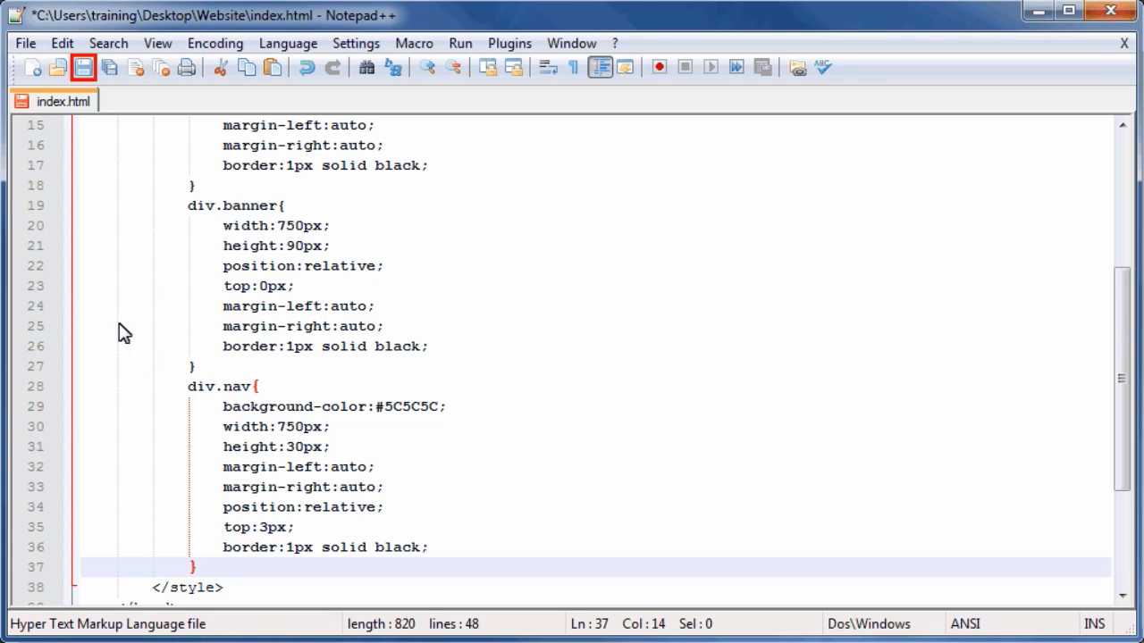